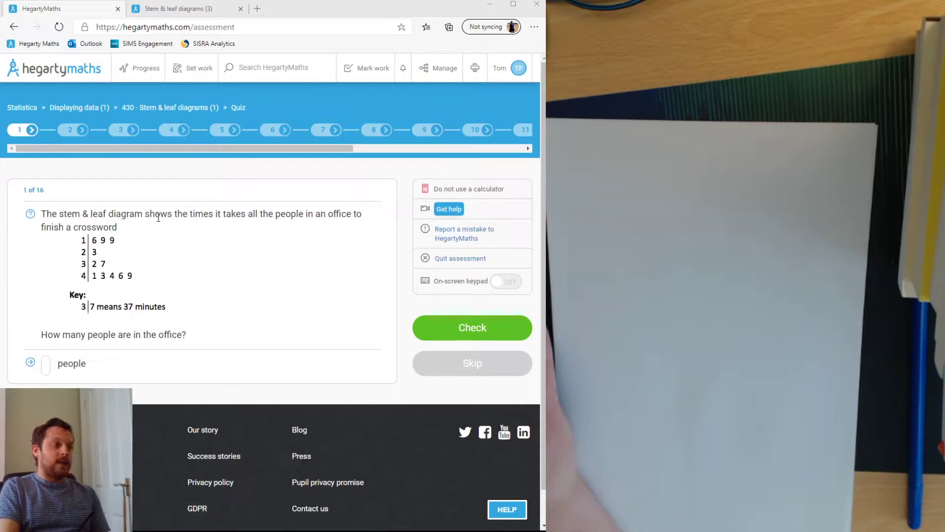
{"action": "mouse_move", "coordinate": [148, 235]}
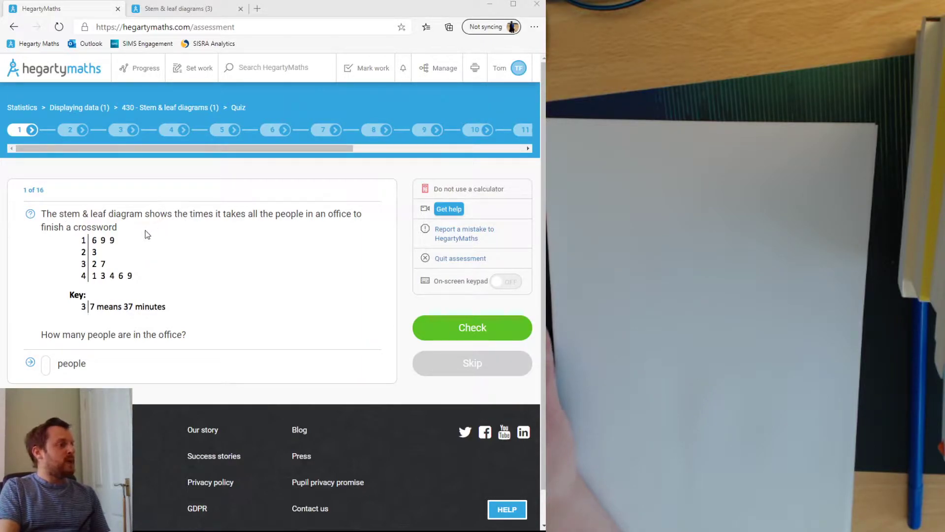
{"action": "mouse_move", "coordinate": [127, 276]}
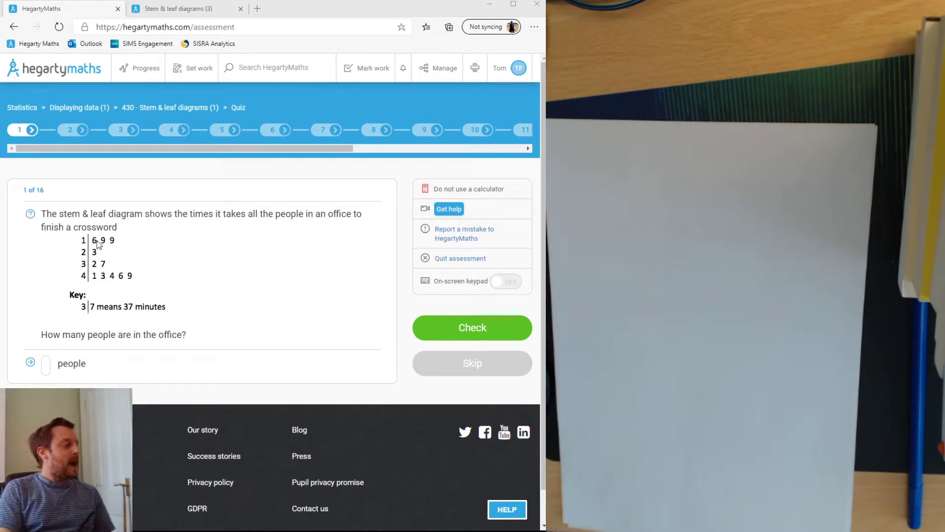
{"action": "mouse_move", "coordinate": [158, 234]}
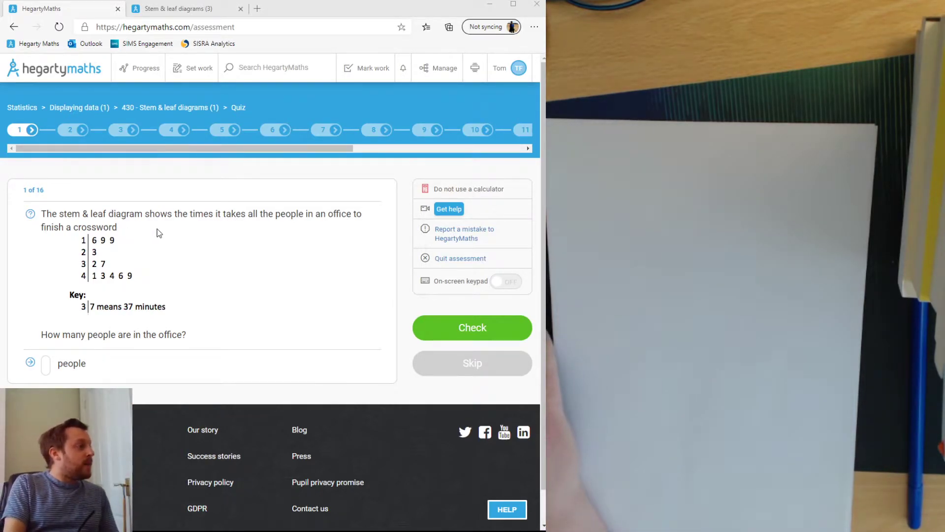
{"action": "mouse_move", "coordinate": [256, 232]}
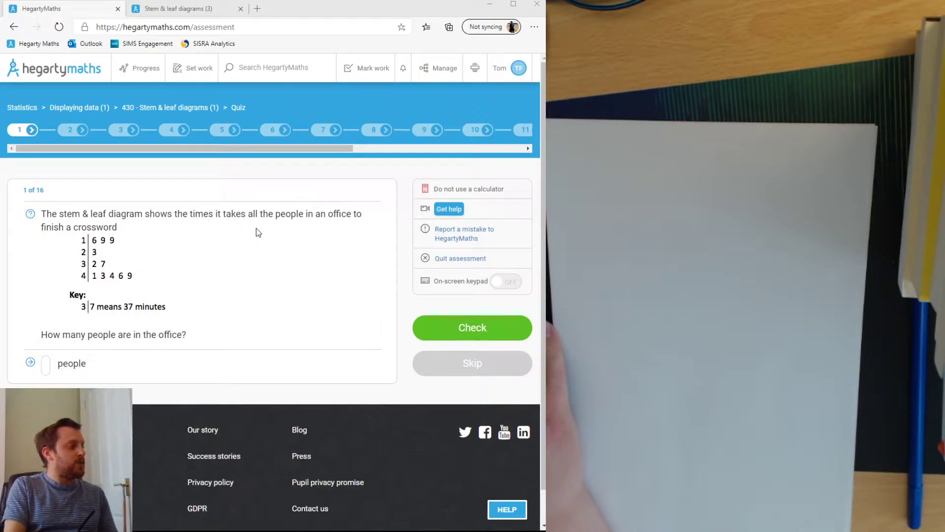
{"action": "mouse_move", "coordinate": [98, 248]}
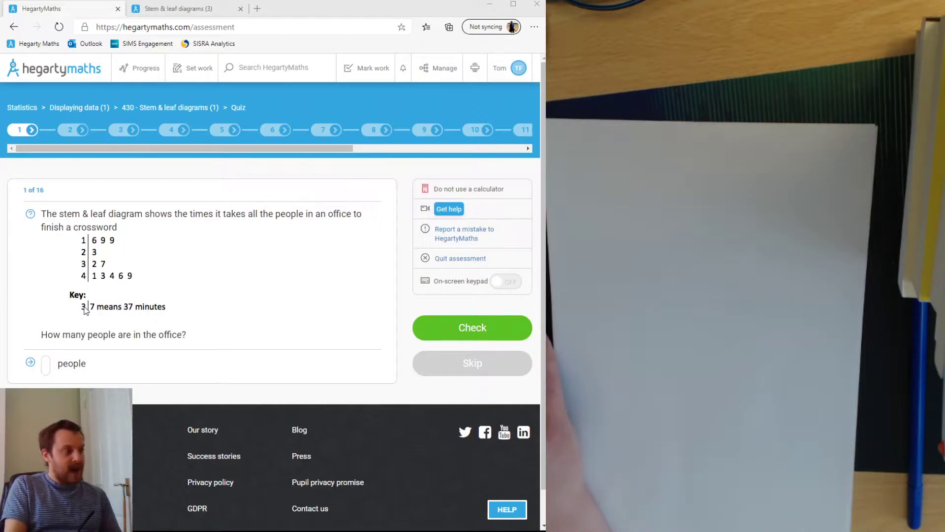
{"action": "mouse_move", "coordinate": [161, 316]}
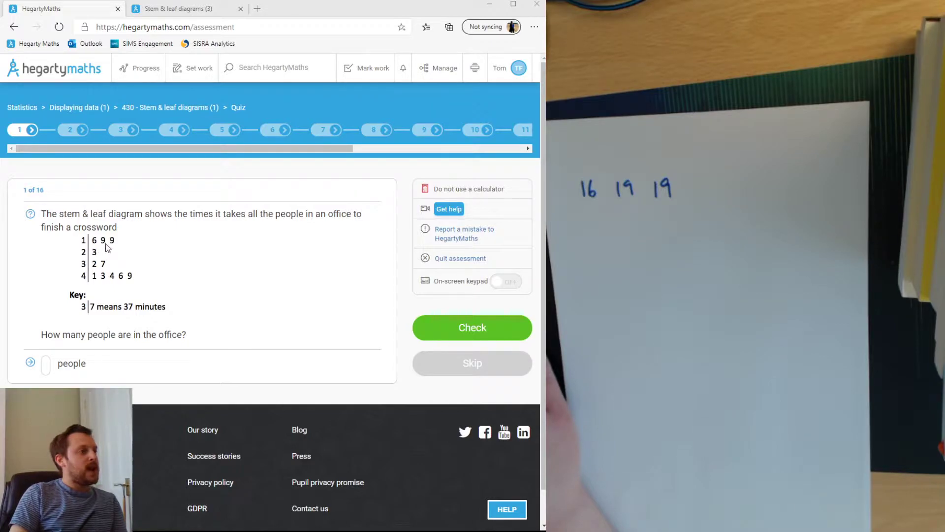
{"action": "mouse_move", "coordinate": [87, 252]}
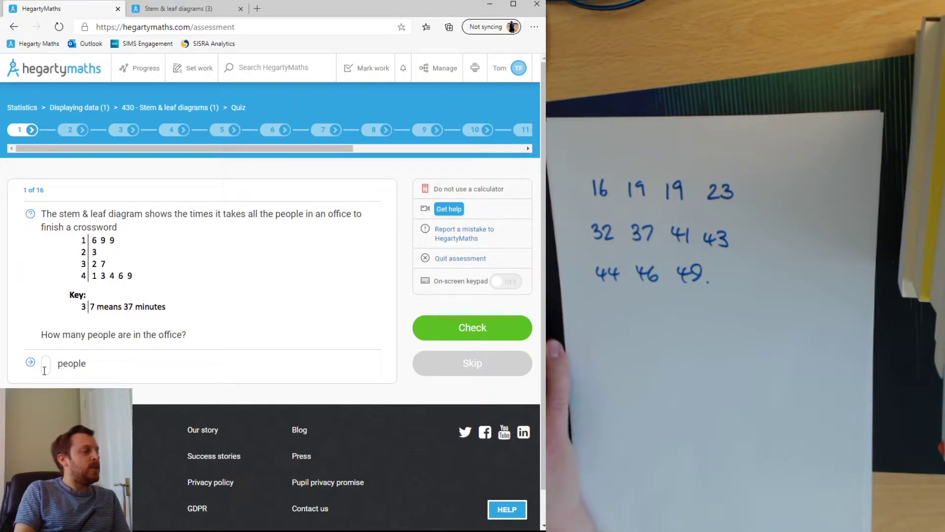
Step: Submit 11 people in the office as question 1's answer and have it marked correct
{"action": "type", "text": "11"}
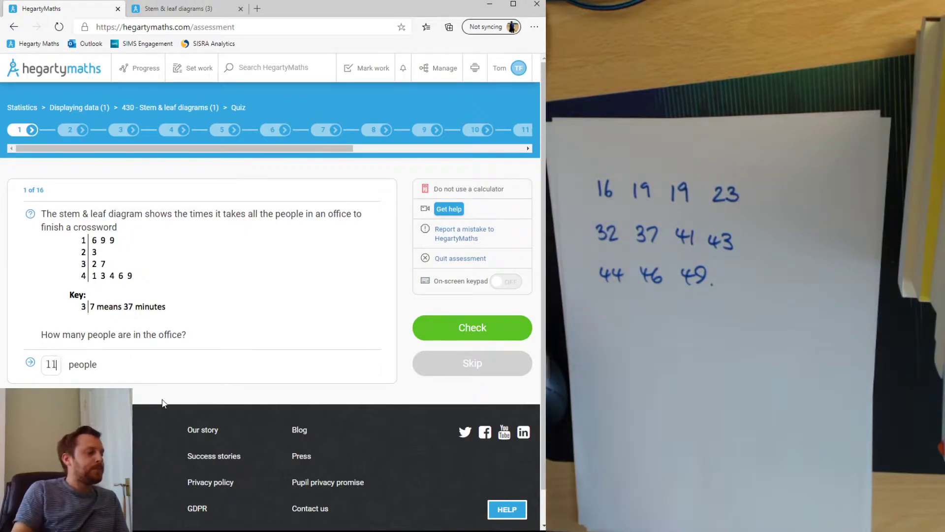
{"action": "left_click", "coordinate": [471, 326]}
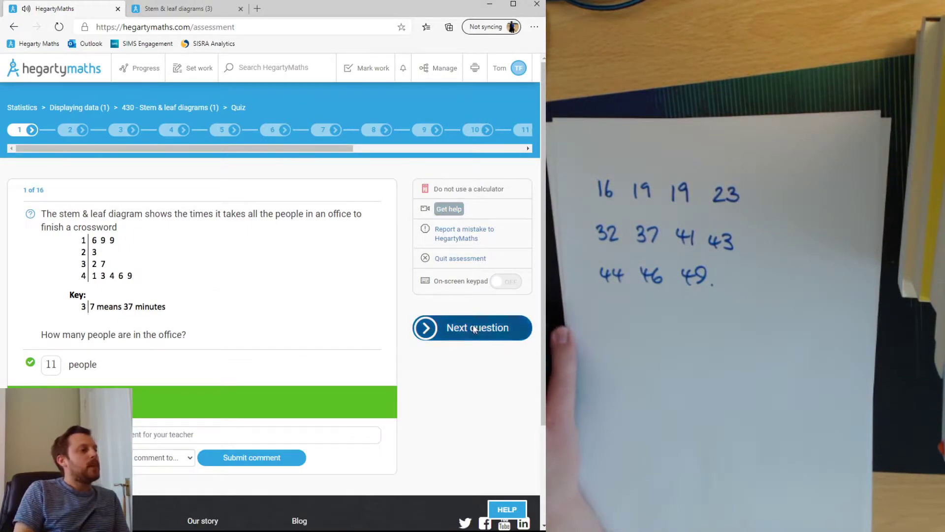
Step: Move to question 2 and submit 9 people taking more than 25 minutes, marked correct
{"action": "left_click", "coordinate": [472, 327]}
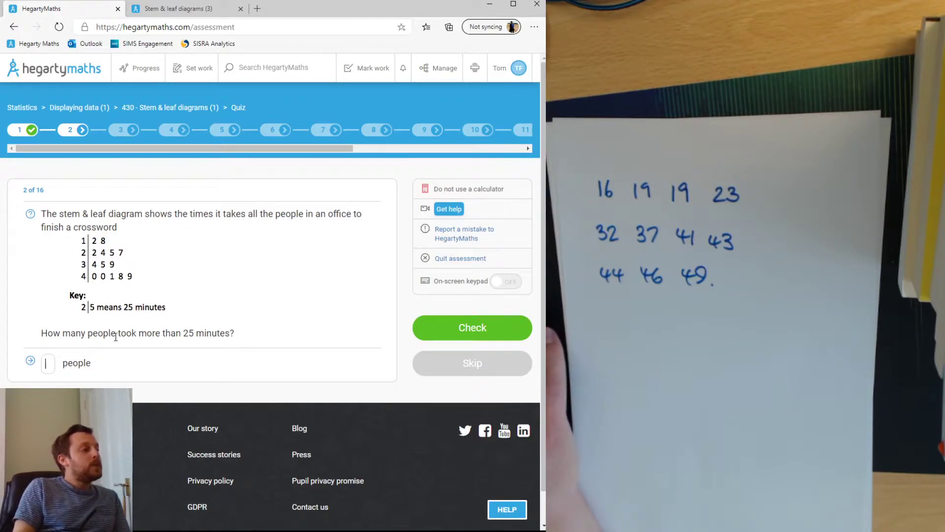
{"action": "mouse_move", "coordinate": [206, 253]}
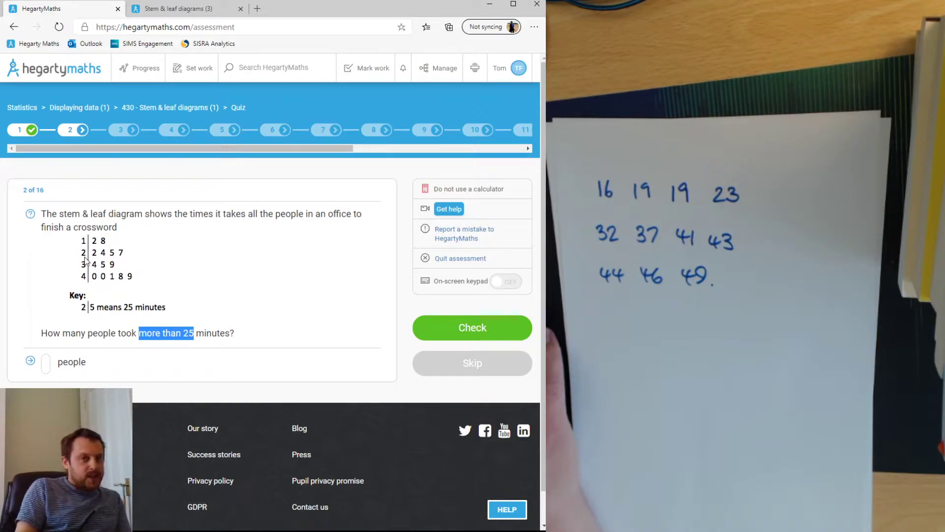
{"action": "mouse_move", "coordinate": [78, 244]}
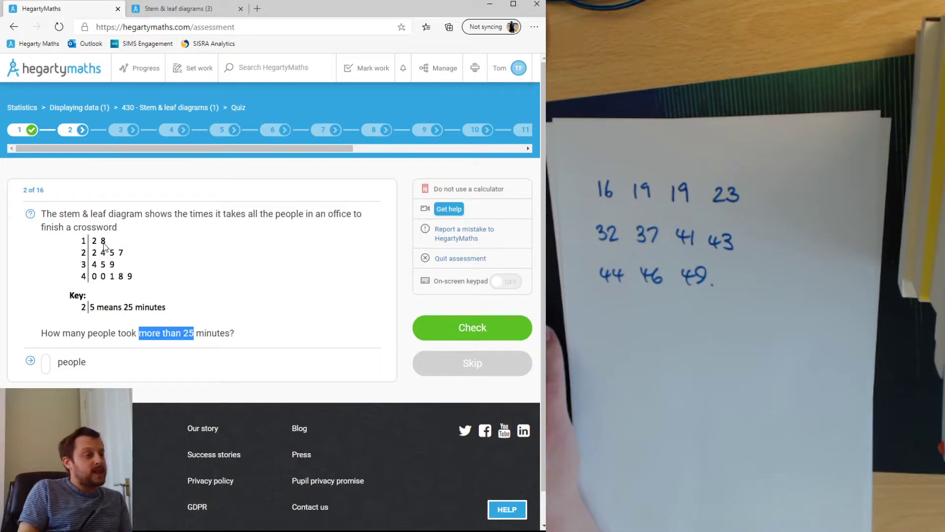
{"action": "mouse_move", "coordinate": [106, 258]}
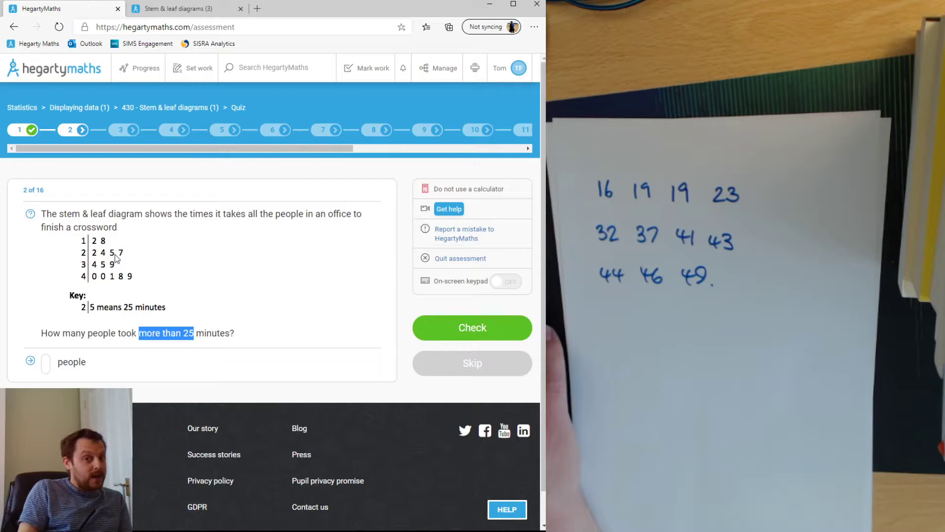
{"action": "mouse_move", "coordinate": [106, 271]}
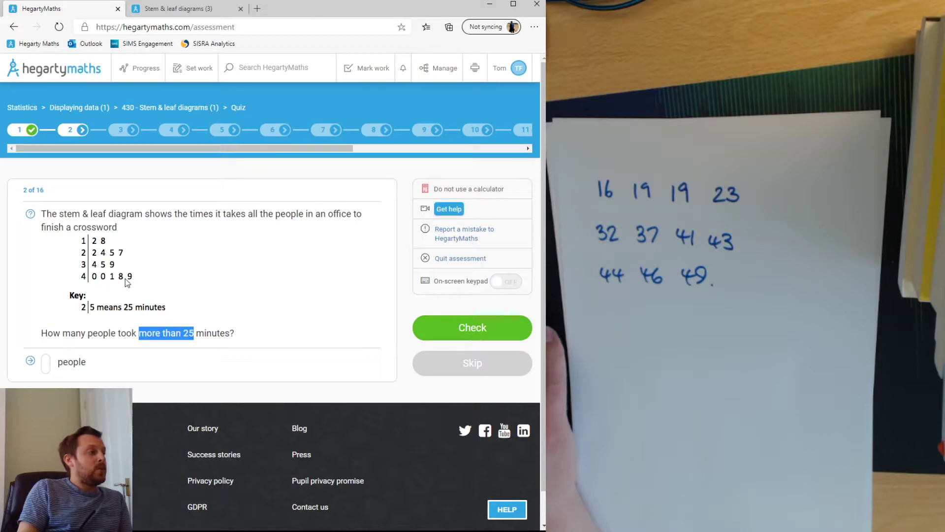
{"action": "mouse_move", "coordinate": [136, 284]}
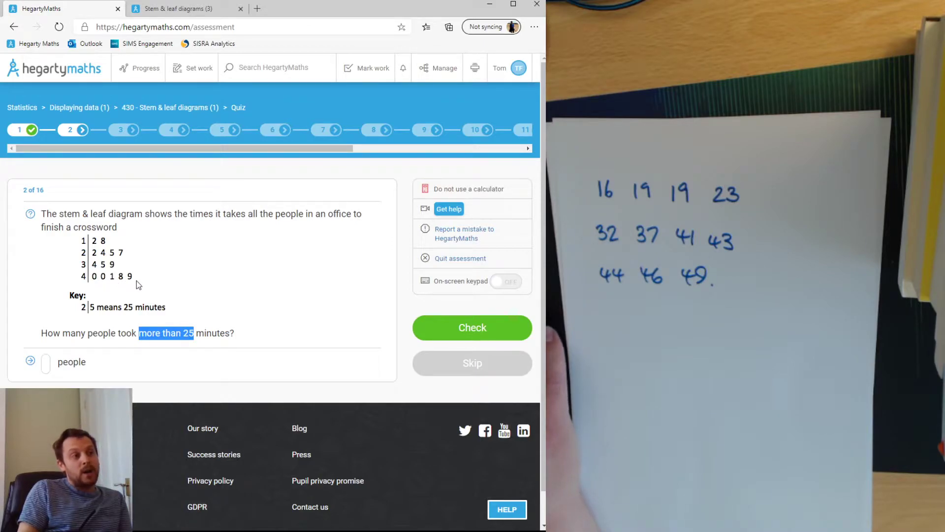
{"action": "mouse_move", "coordinate": [110, 255]}
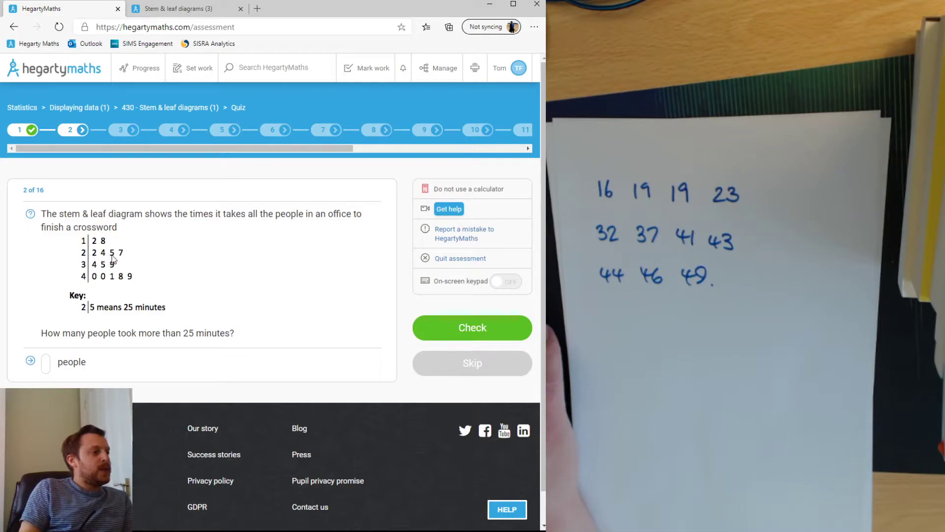
{"action": "mouse_move", "coordinate": [127, 261]}
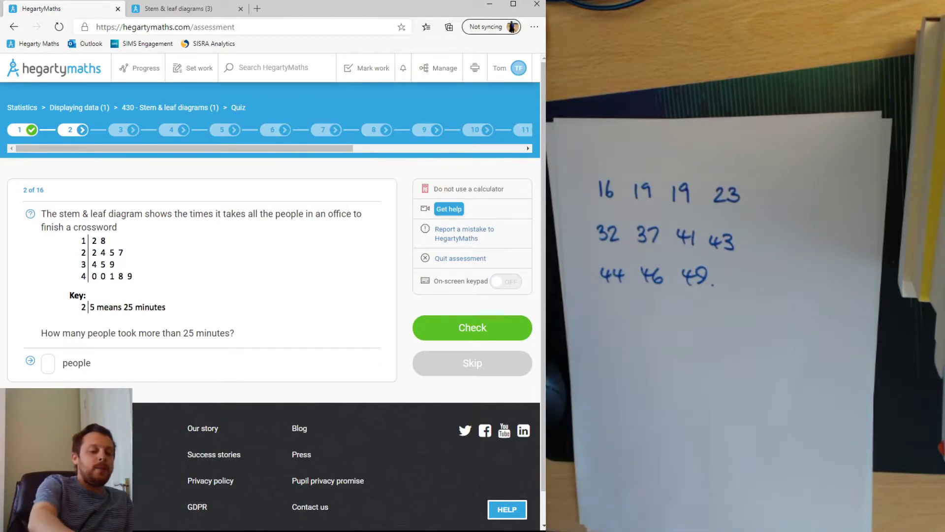
{"action": "type", "text": "9"}
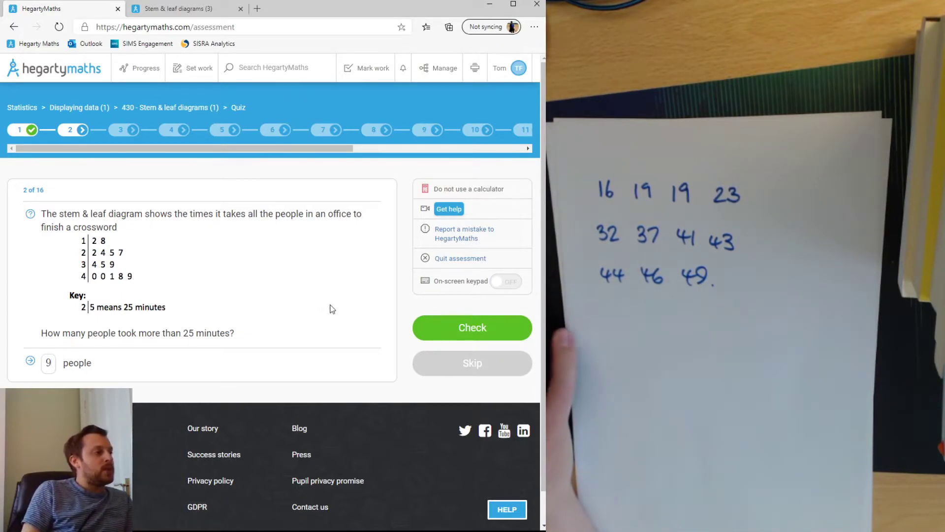
{"action": "left_click", "coordinate": [472, 327]}
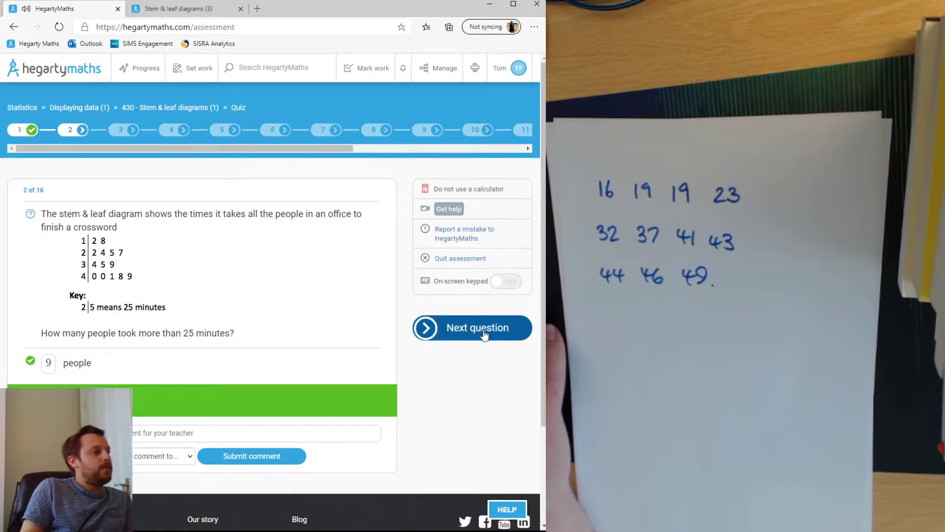
Step: Load question 3 of 16, asking for the range of crossword times
{"action": "left_click", "coordinate": [471, 327]}
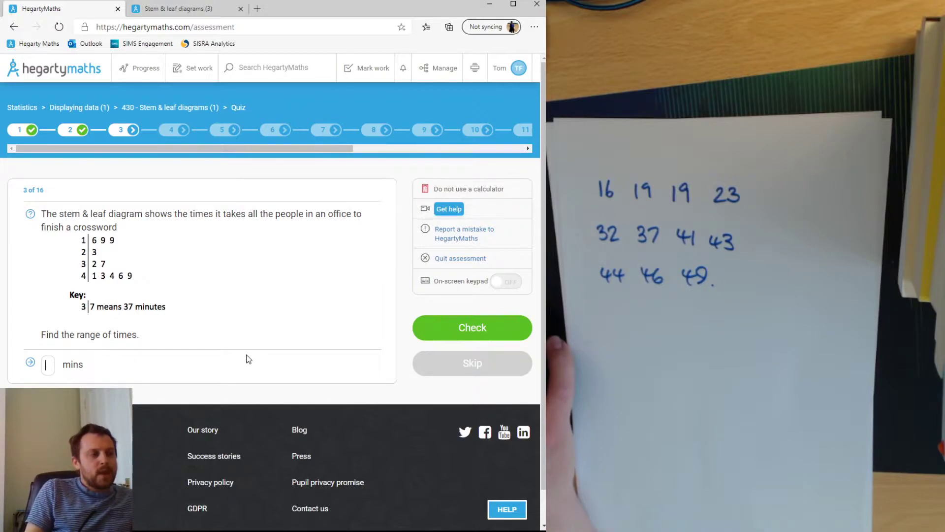
{"action": "mouse_move", "coordinate": [246, 361]}
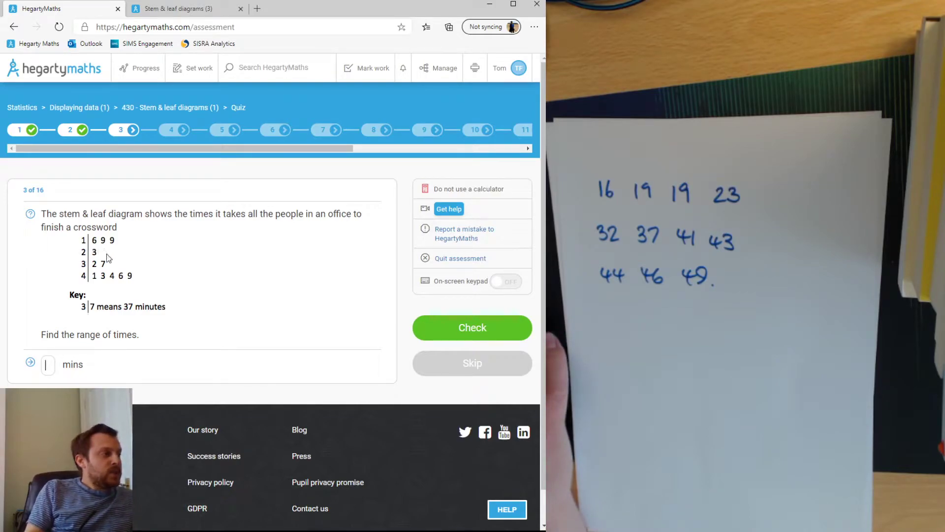
{"action": "mouse_move", "coordinate": [94, 283]}
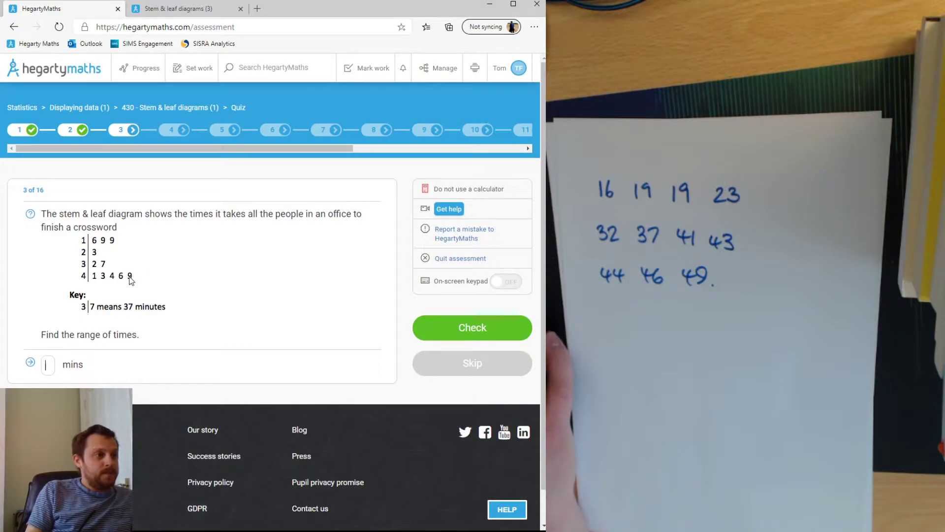
{"action": "mouse_move", "coordinate": [112, 300]}
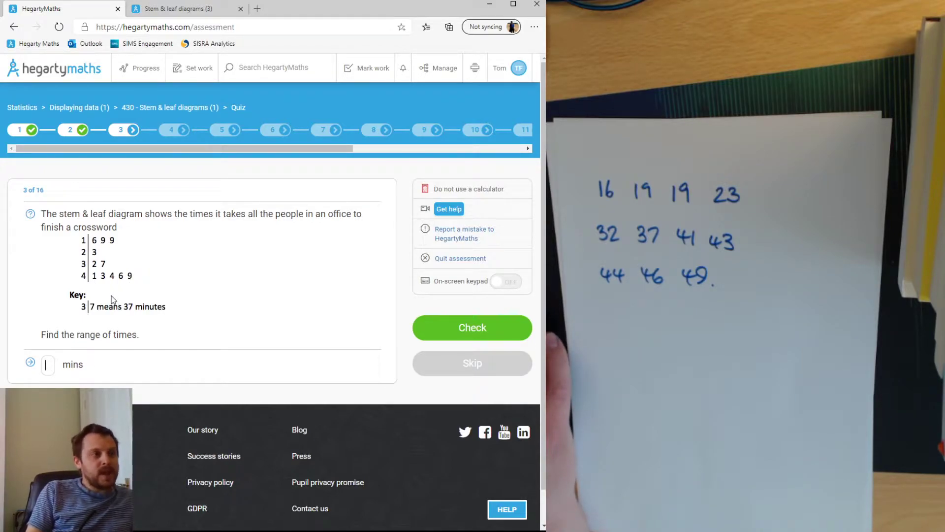
{"action": "mouse_move", "coordinate": [112, 309]}
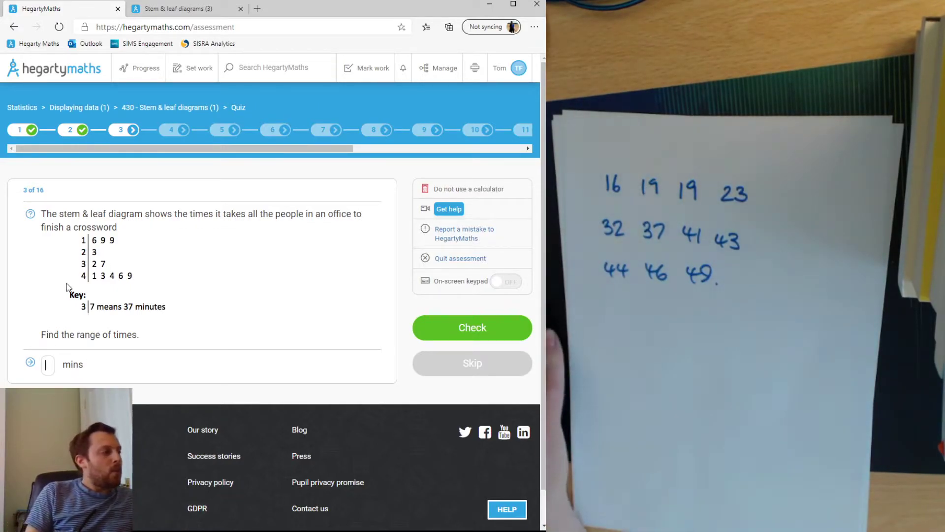
Step: Submit a range of 33 minutes (49 − 16) for question 3 and have it marked correct
{"action": "double_click", "coordinate": [88, 333]}
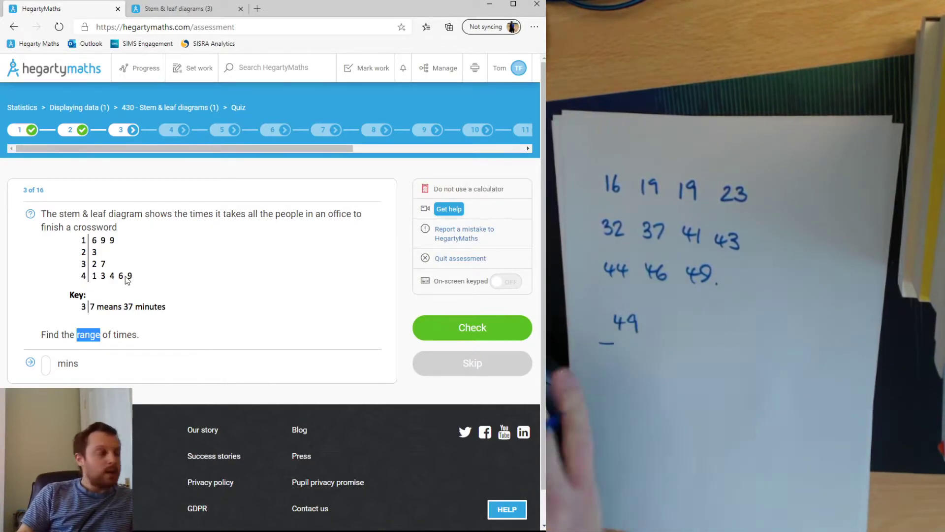
{"action": "mouse_move", "coordinate": [89, 249]}
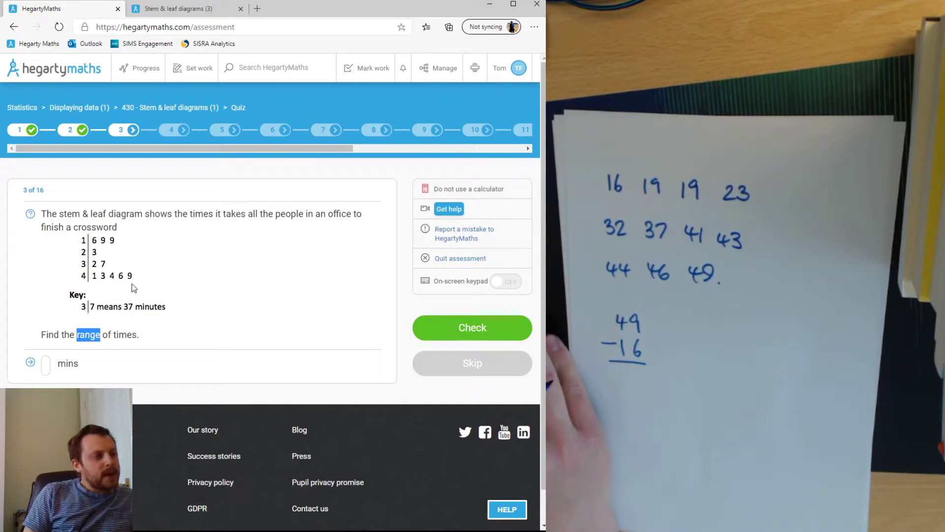
{"action": "mouse_move", "coordinate": [83, 285]}
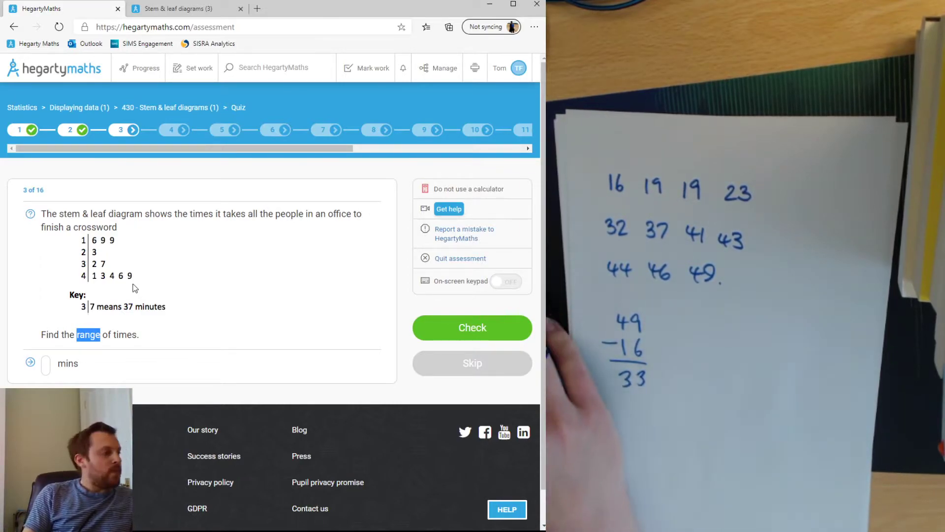
{"action": "type", "text": "3"}
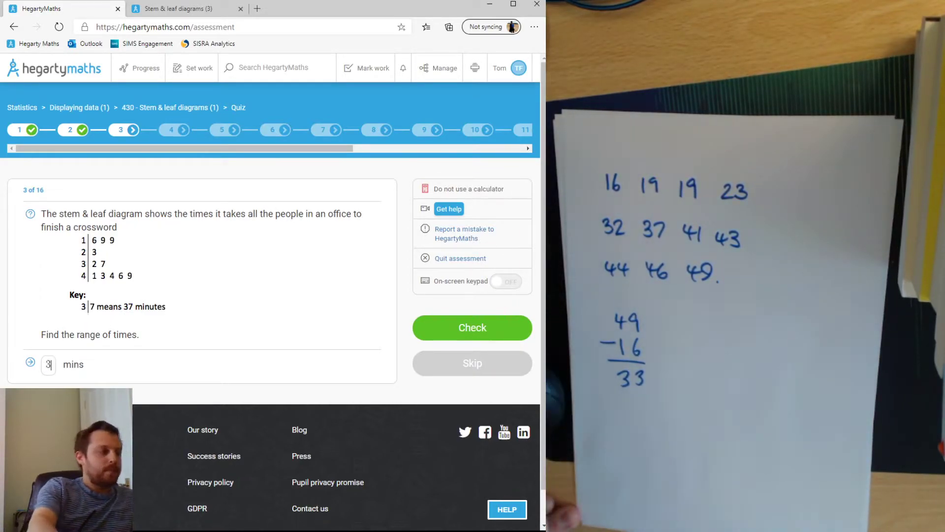
{"action": "left_click", "coordinate": [471, 326]}
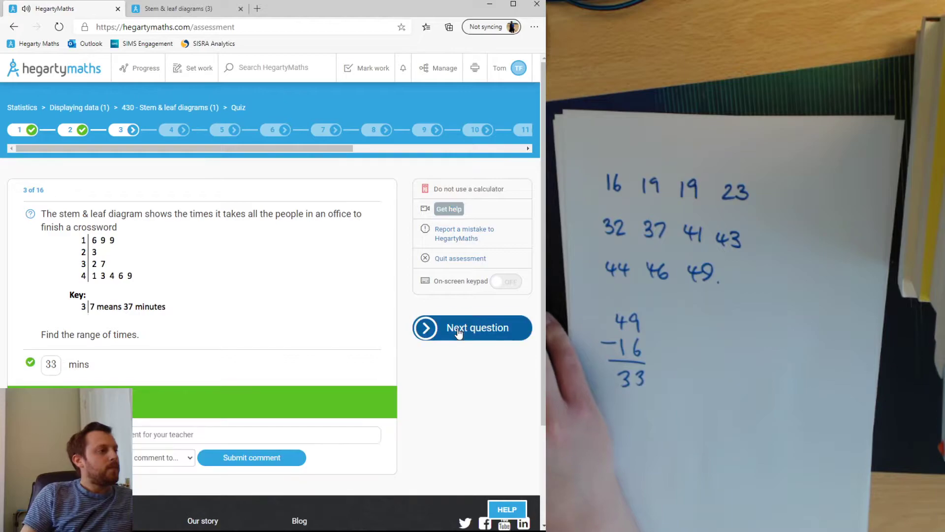
Step: Move to question 4 and submit 10 minutes as the mode, marked correct
{"action": "left_click", "coordinate": [472, 327]}
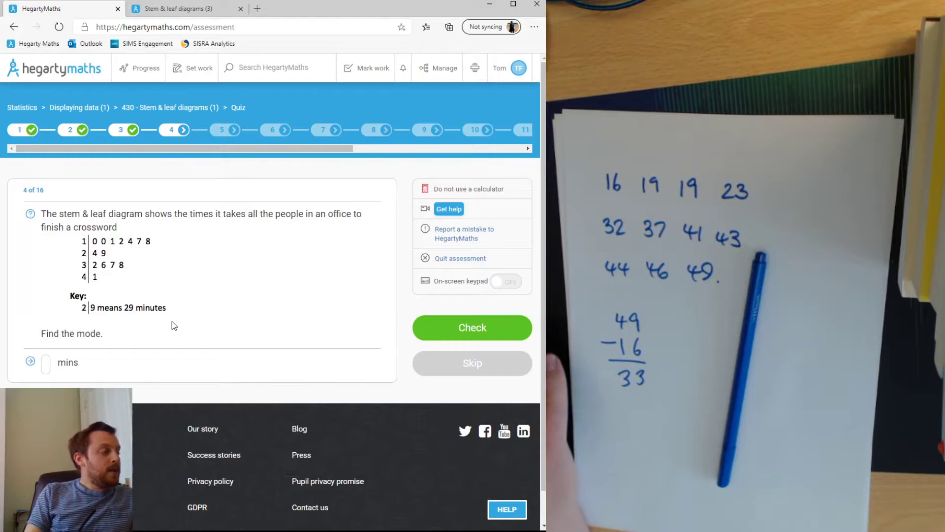
{"action": "mouse_move", "coordinate": [108, 326]}
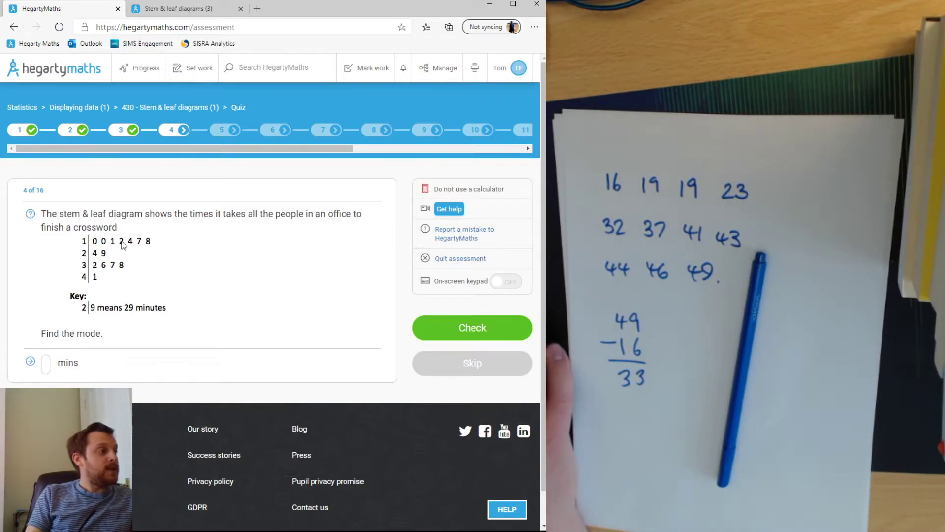
{"action": "mouse_move", "coordinate": [82, 269]}
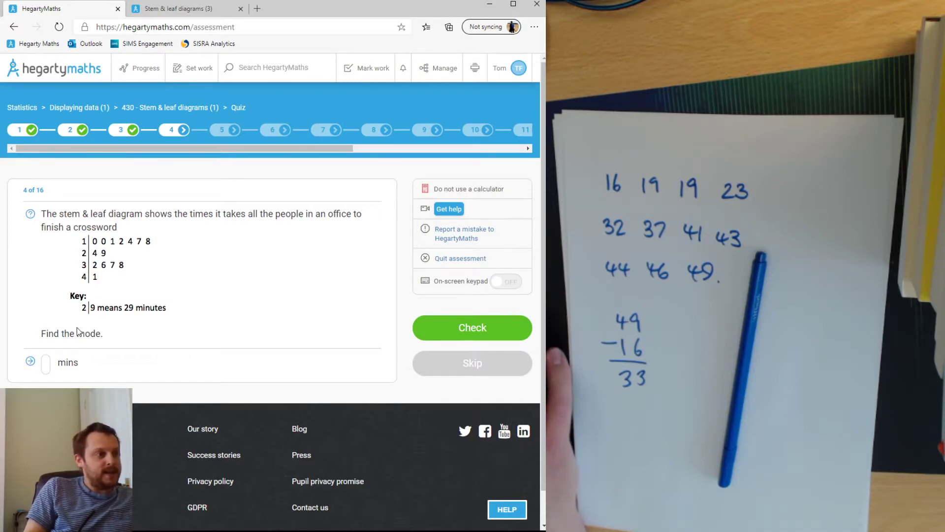
{"action": "left_click", "coordinate": [46, 364]}
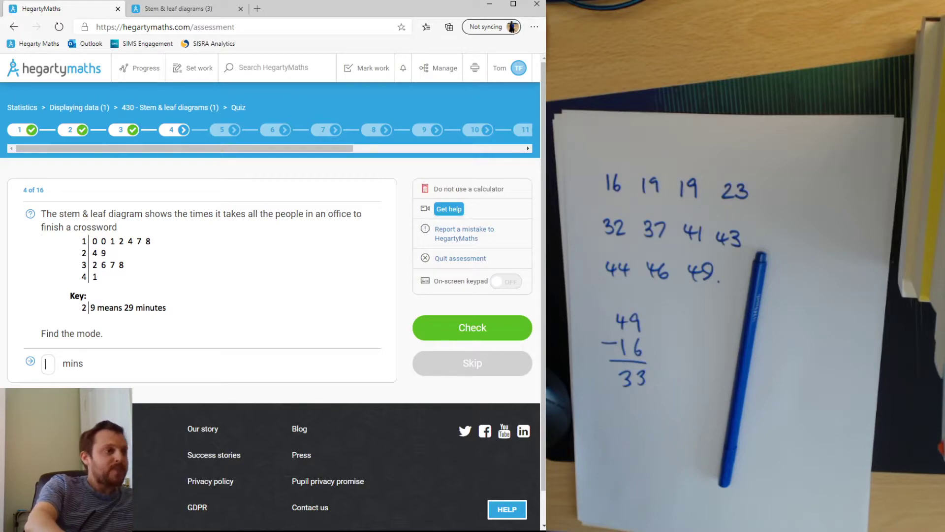
{"action": "type", "text": "10"}
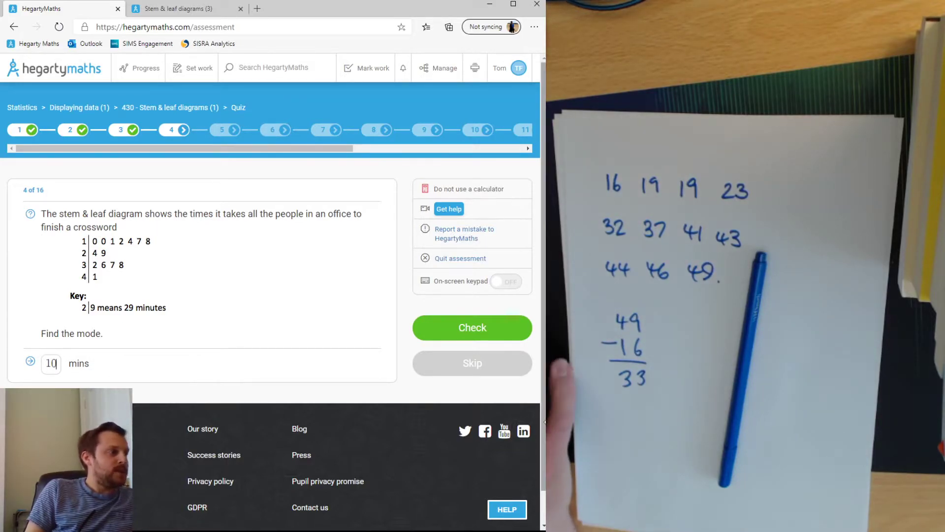
{"action": "left_click", "coordinate": [471, 327]}
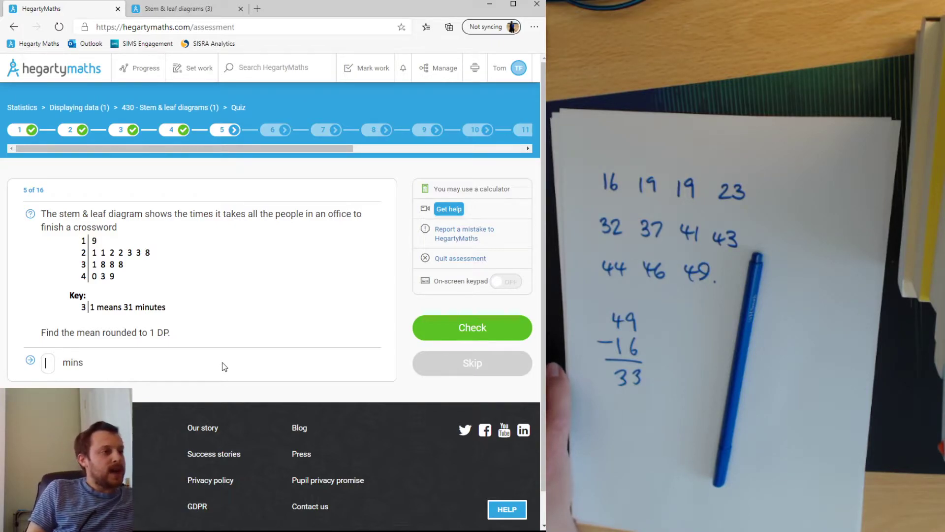
{"action": "mouse_move", "coordinate": [218, 371]}
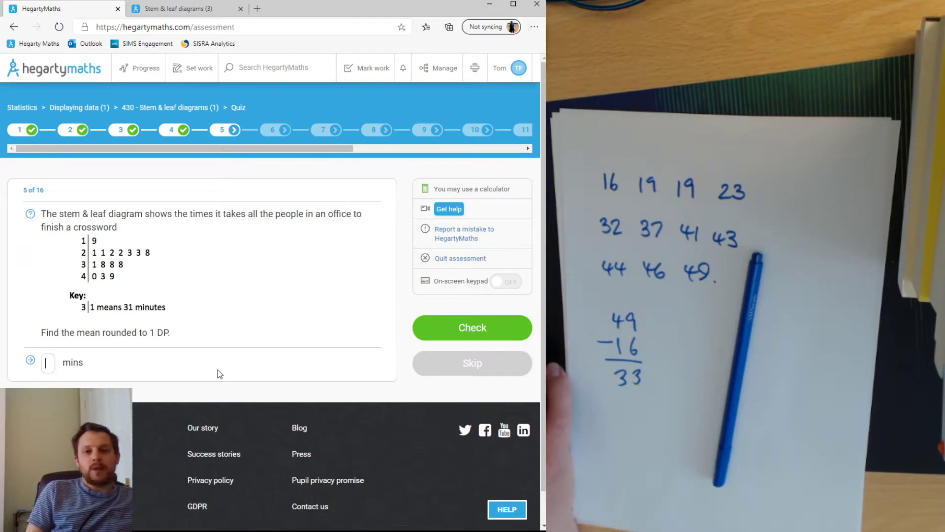
{"action": "mouse_move", "coordinate": [183, 361]}
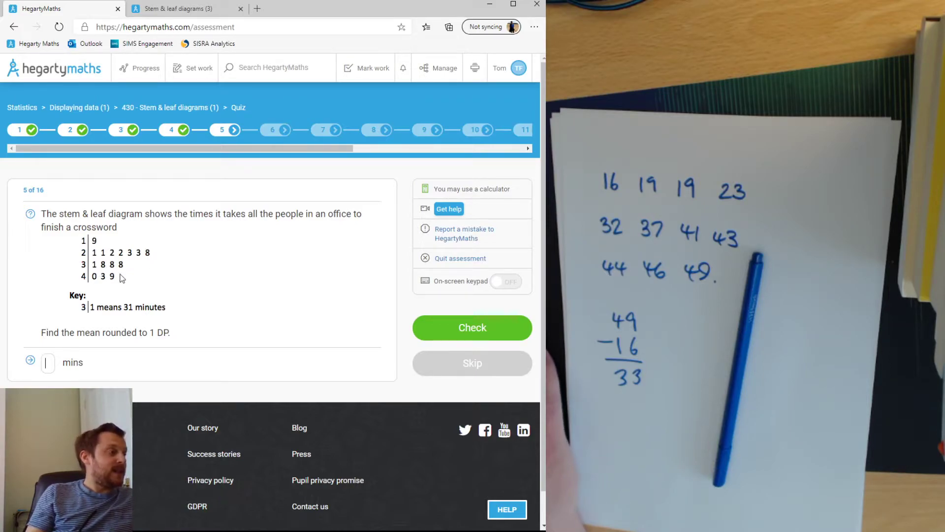
{"action": "mouse_move", "coordinate": [117, 291]}
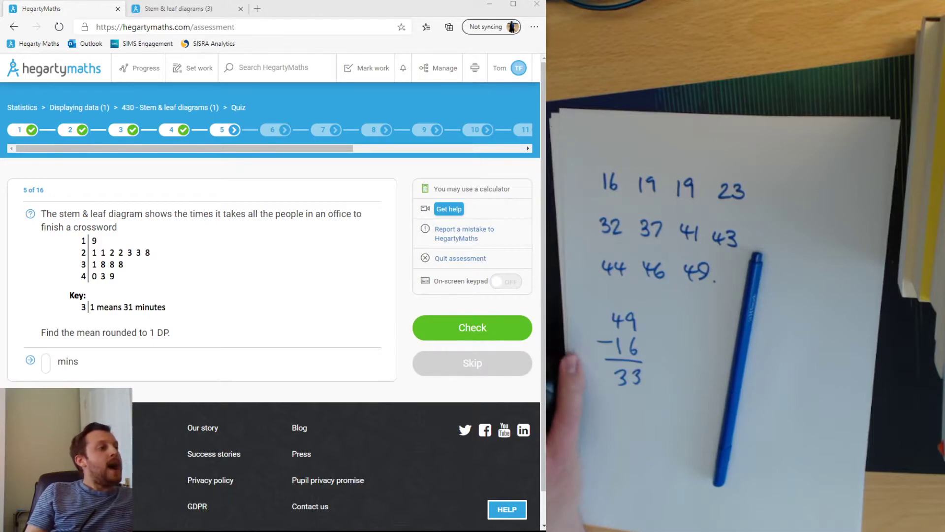
{"action": "mouse_move", "coordinate": [264, 57]}
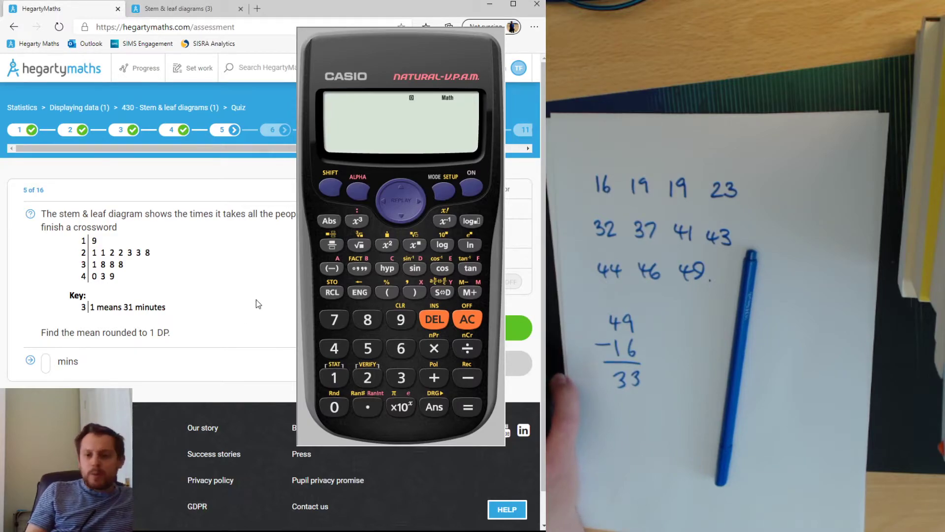
{"action": "mouse_move", "coordinate": [205, 351]}
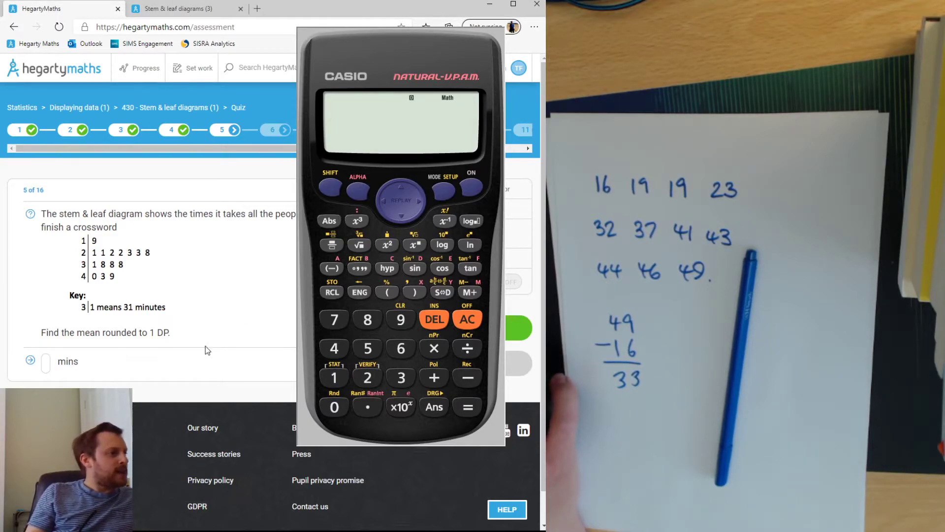
Step: Sum the fifteen crossword times on the on-screen calculator to 456 for question 5's mean
{"action": "left_click", "coordinate": [48, 361]}
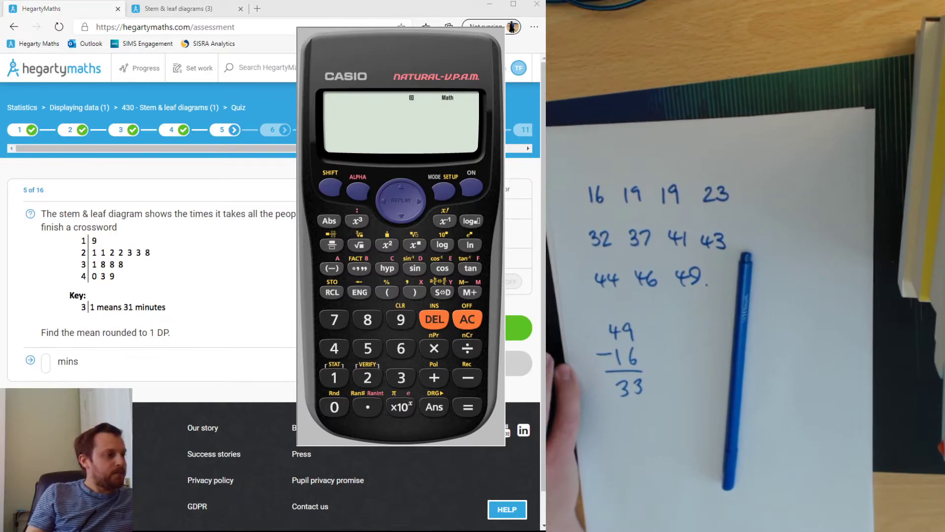
{"action": "left_click", "coordinate": [399, 319]}
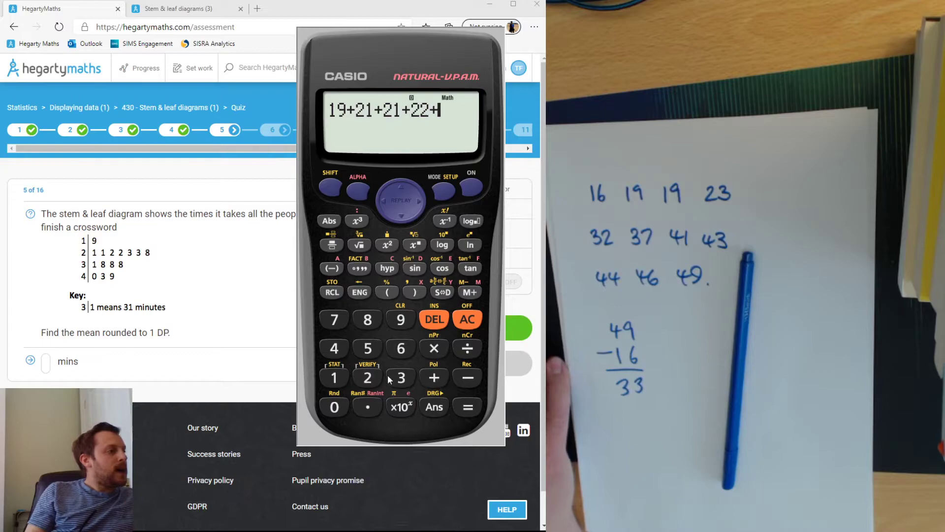
{"action": "left_click", "coordinate": [366, 377]}
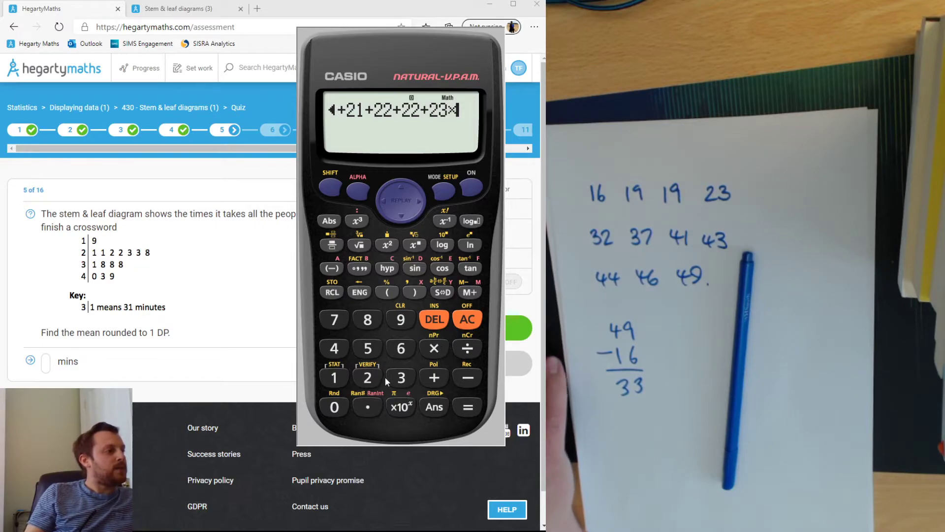
{"action": "left_click", "coordinate": [366, 377]}
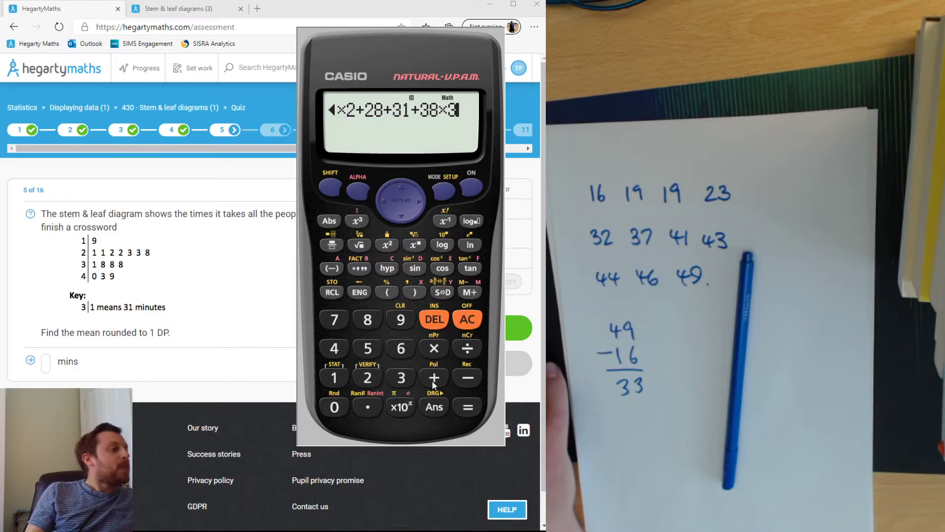
{"action": "left_click", "coordinate": [433, 379]}
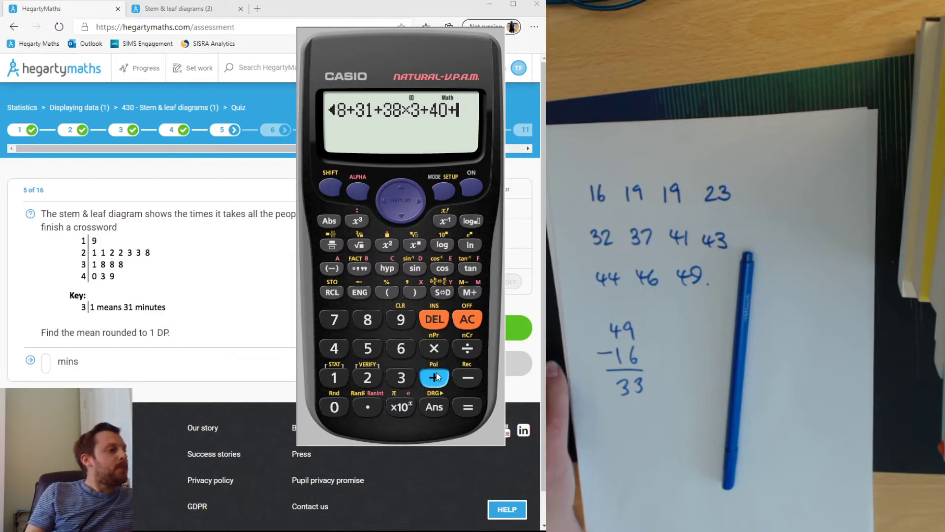
{"action": "left_click", "coordinate": [433, 377]}
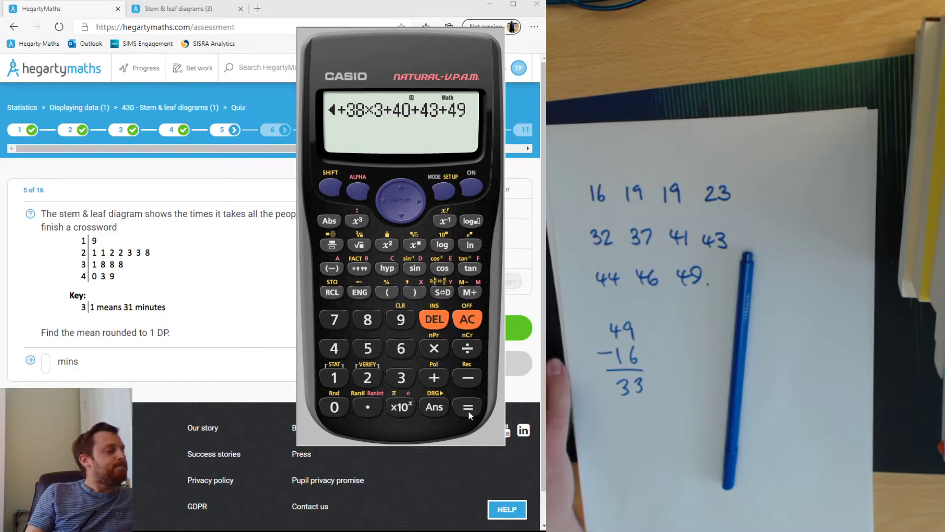
{"action": "left_click", "coordinate": [467, 406]}
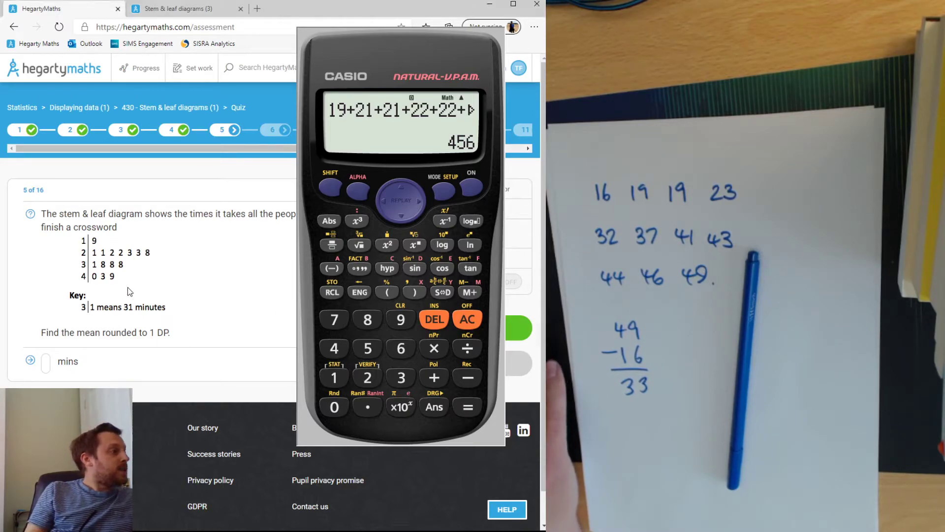
{"action": "mouse_move", "coordinate": [97, 253]}
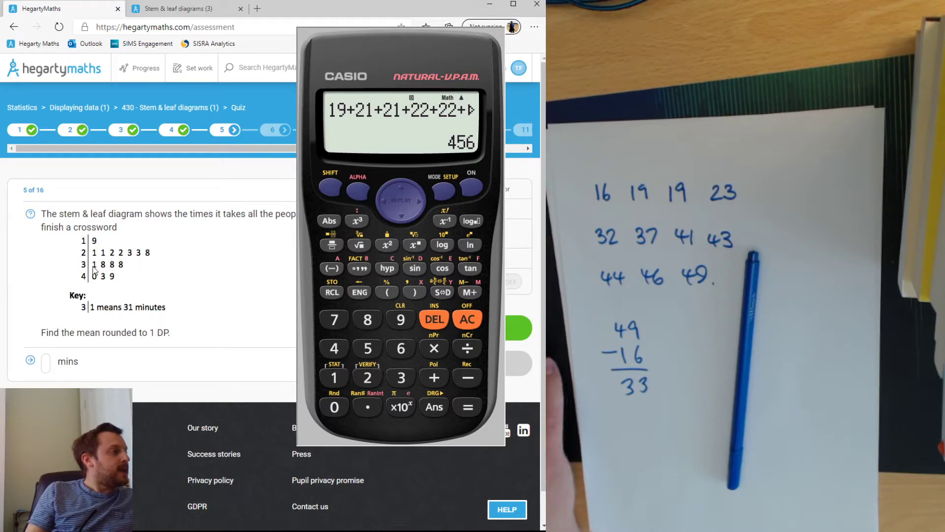
{"action": "mouse_move", "coordinate": [106, 268]}
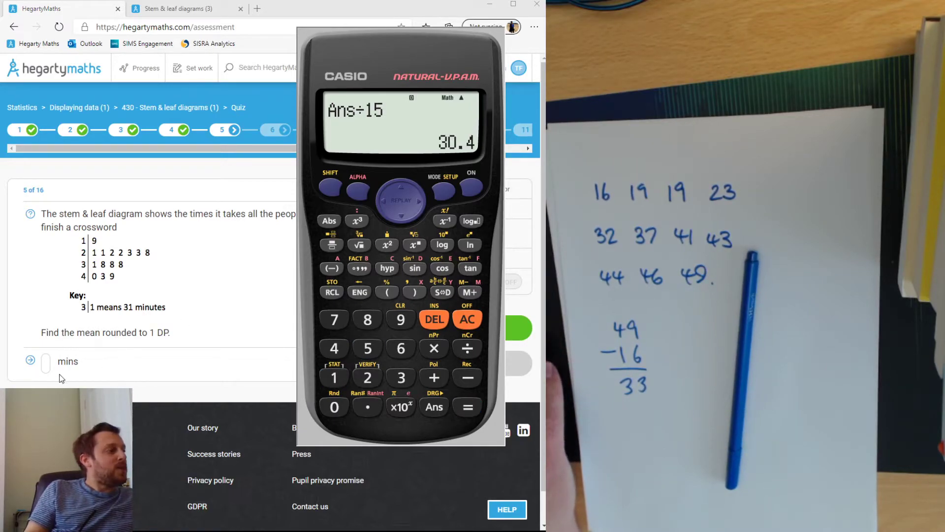
Step: Submit 30.4 as question 5's mean and 27 minutes as question 6's median, both marked correct
{"action": "type", "text": "30"}
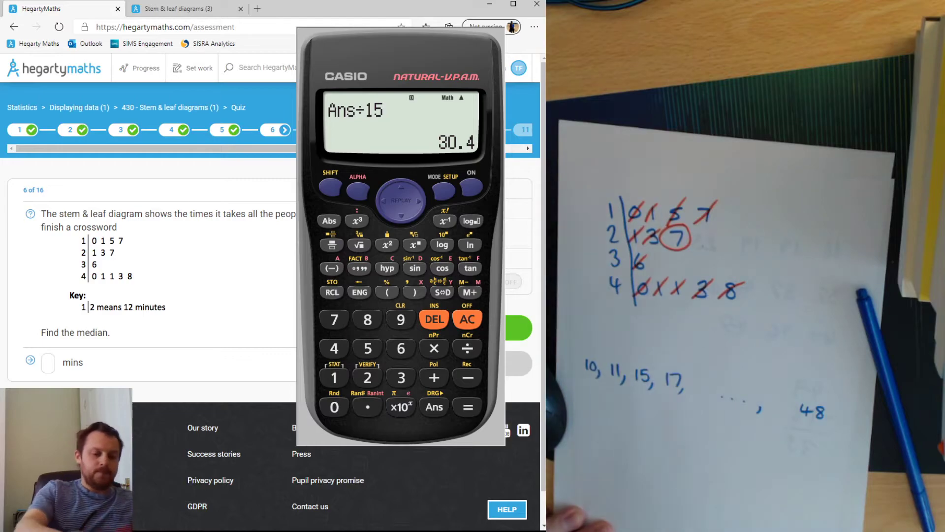
{"action": "type", "text": "27"}
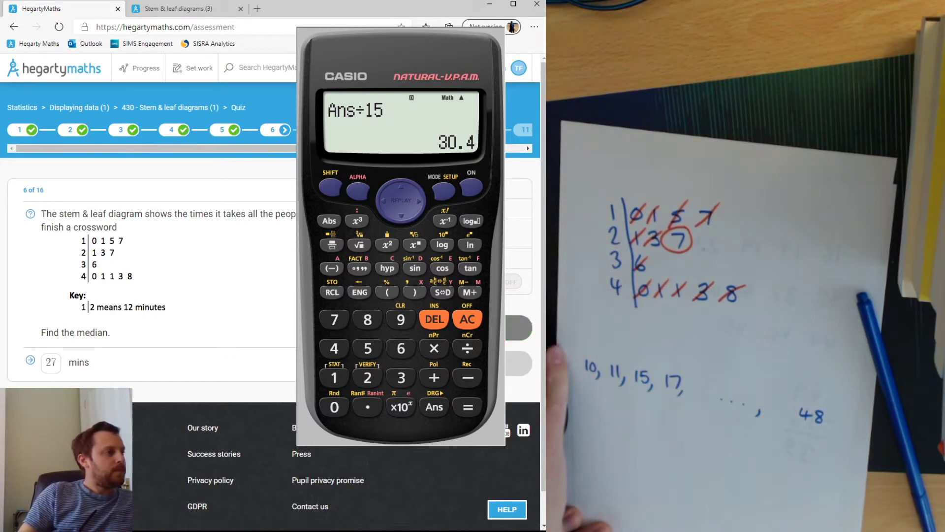
{"action": "left_click", "coordinate": [514, 327]}
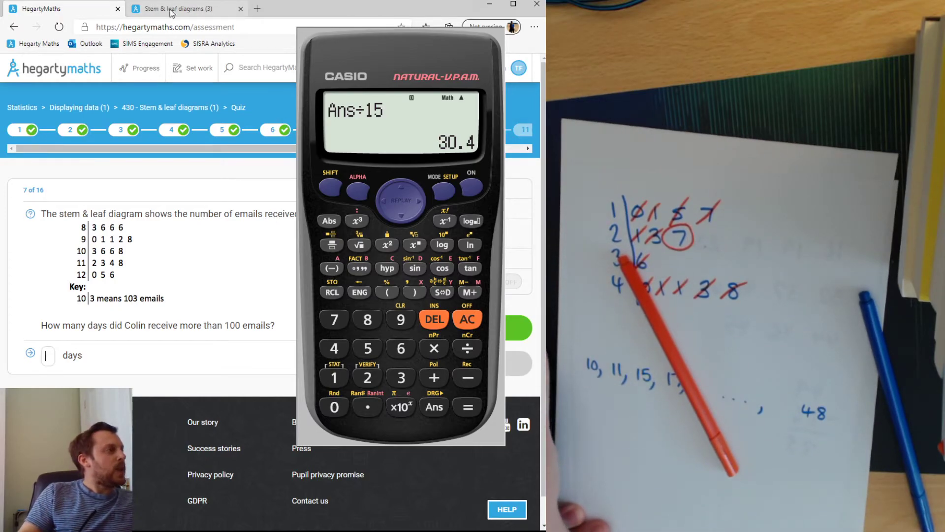
{"action": "left_click", "coordinate": [187, 9]}
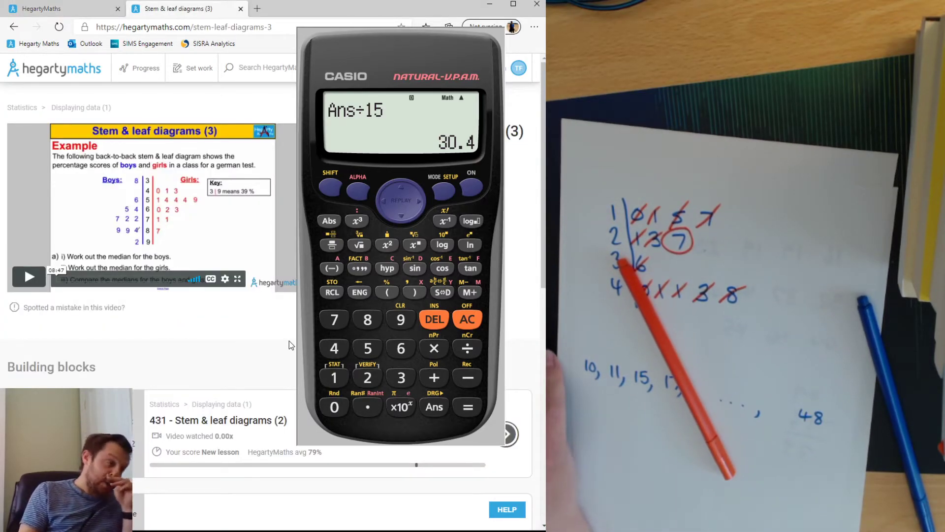
{"action": "mouse_move", "coordinate": [253, 276]}
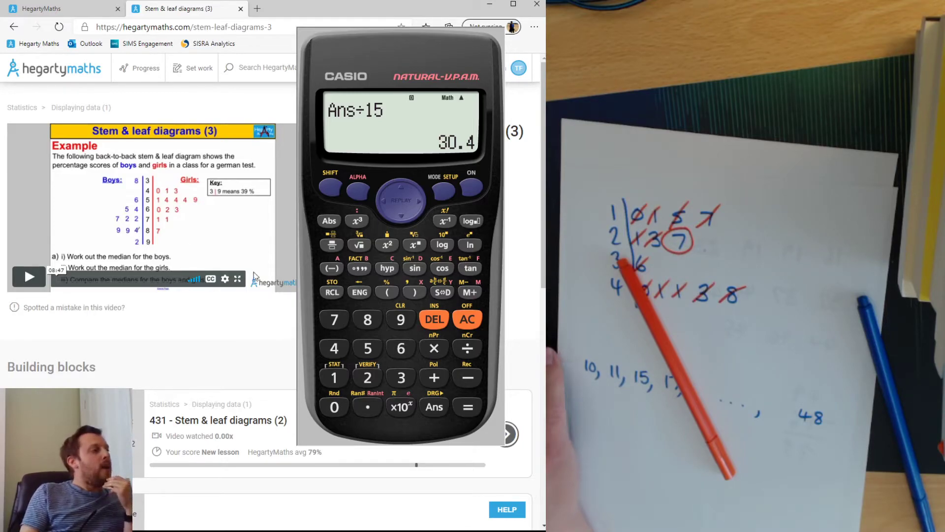
{"action": "mouse_move", "coordinate": [178, 239]}
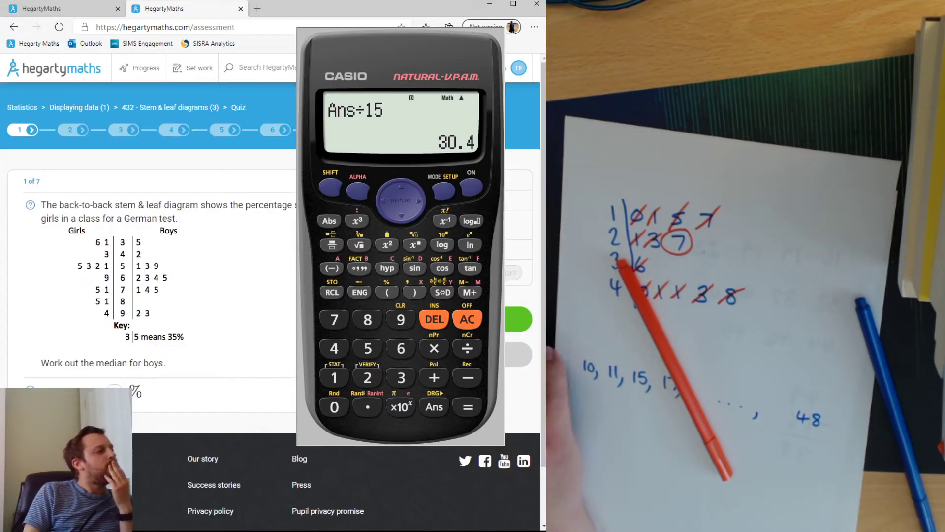
{"action": "mouse_move", "coordinate": [272, 319]}
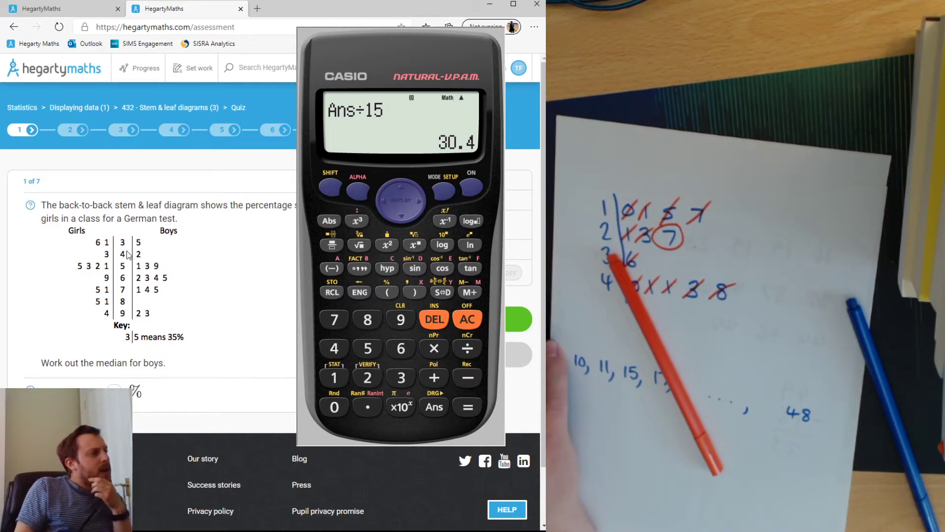
{"action": "mouse_move", "coordinate": [127, 247]}
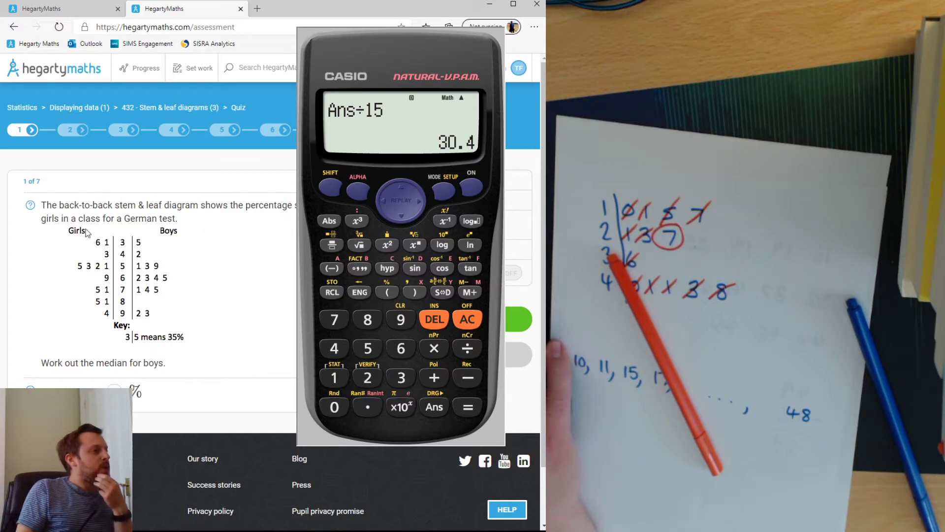
{"action": "mouse_move", "coordinate": [149, 230]}
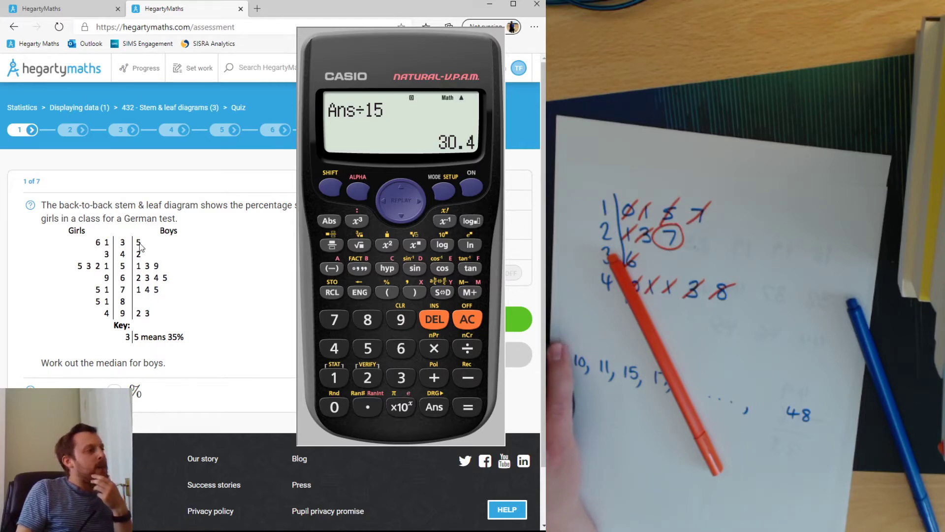
{"action": "mouse_move", "coordinate": [148, 274]}
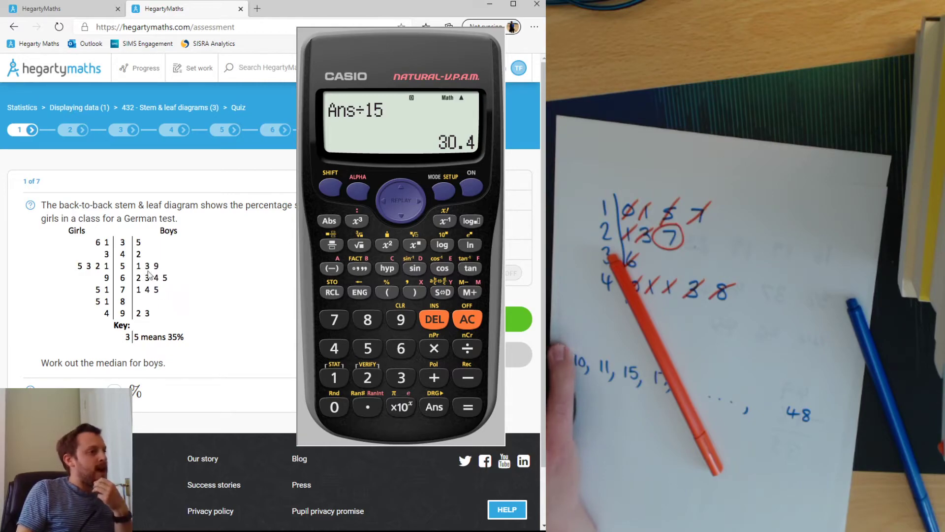
{"action": "mouse_move", "coordinate": [132, 306]}
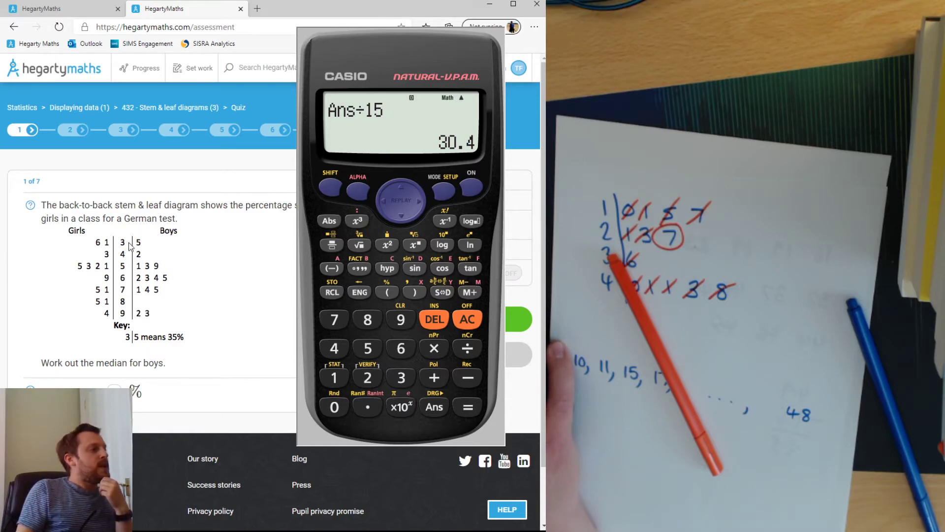
{"action": "mouse_move", "coordinate": [140, 248]}
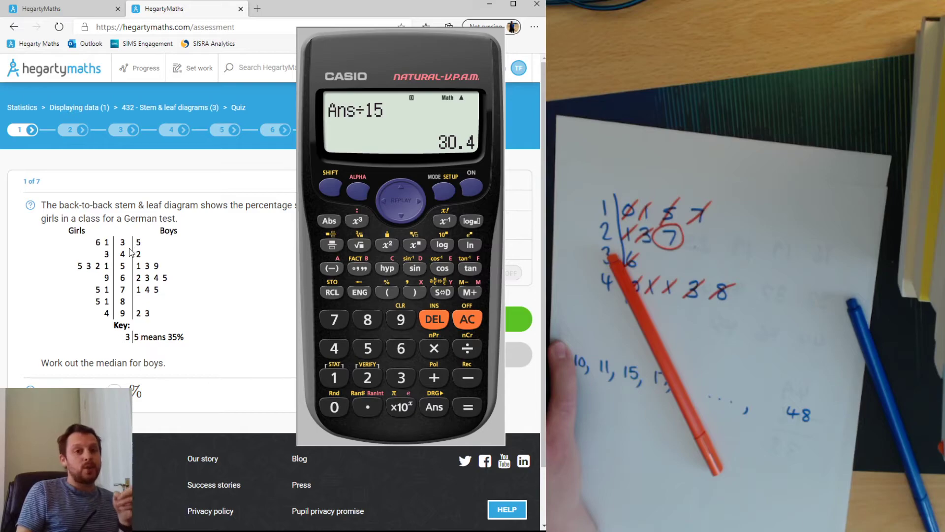
{"action": "mouse_move", "coordinate": [147, 259]}
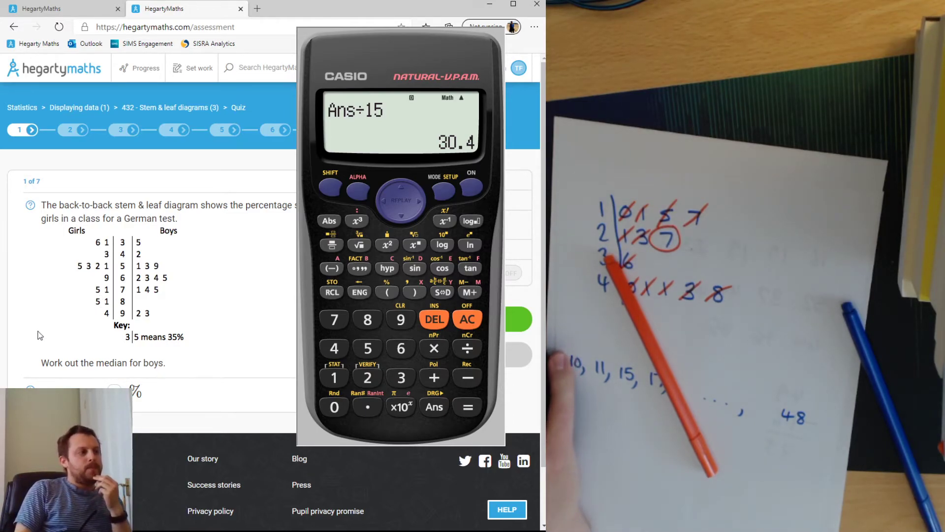
{"action": "mouse_move", "coordinate": [124, 249]}
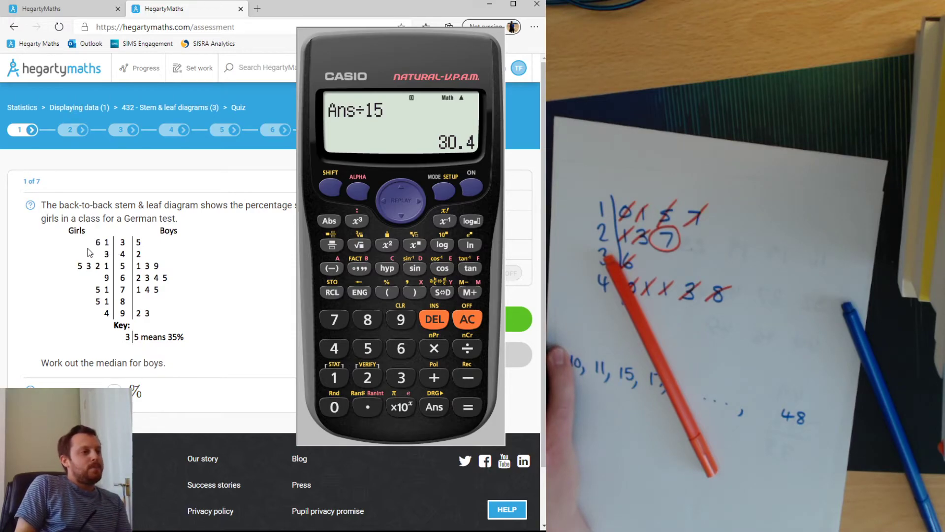
{"action": "mouse_move", "coordinate": [97, 249]}
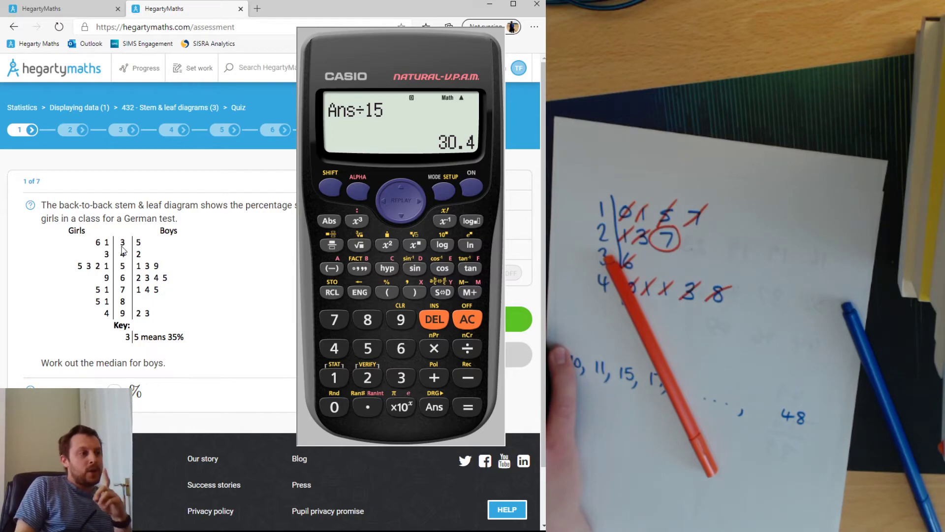
{"action": "mouse_move", "coordinate": [119, 244]}
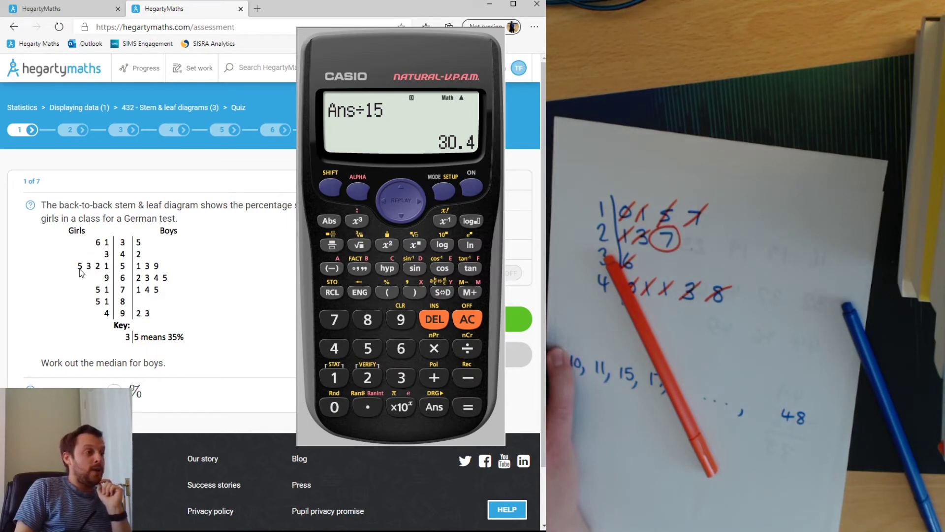
{"action": "mouse_move", "coordinate": [124, 285]}
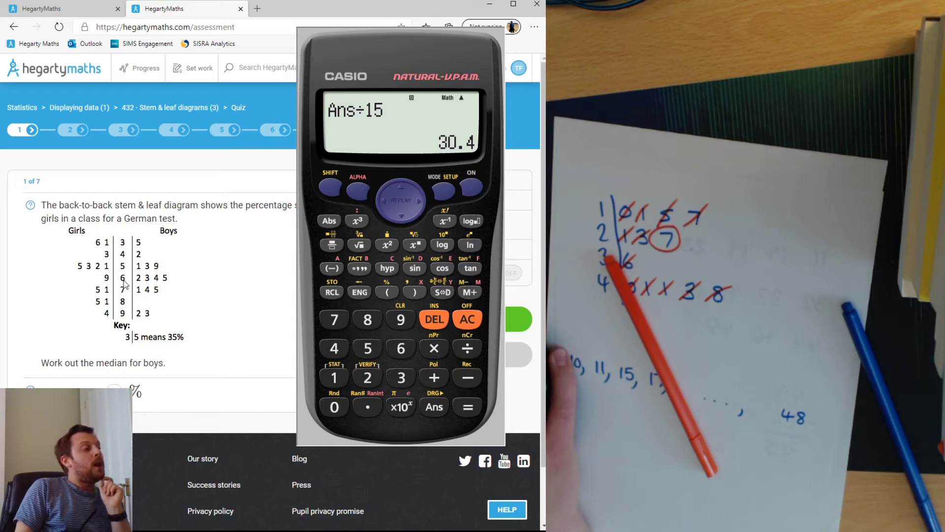
{"action": "mouse_move", "coordinate": [124, 289]}
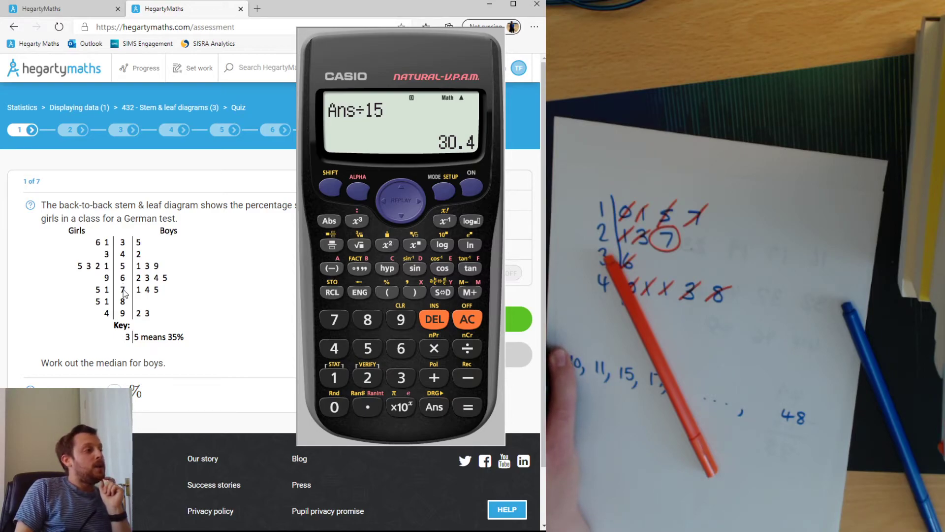
{"action": "mouse_move", "coordinate": [125, 293]}
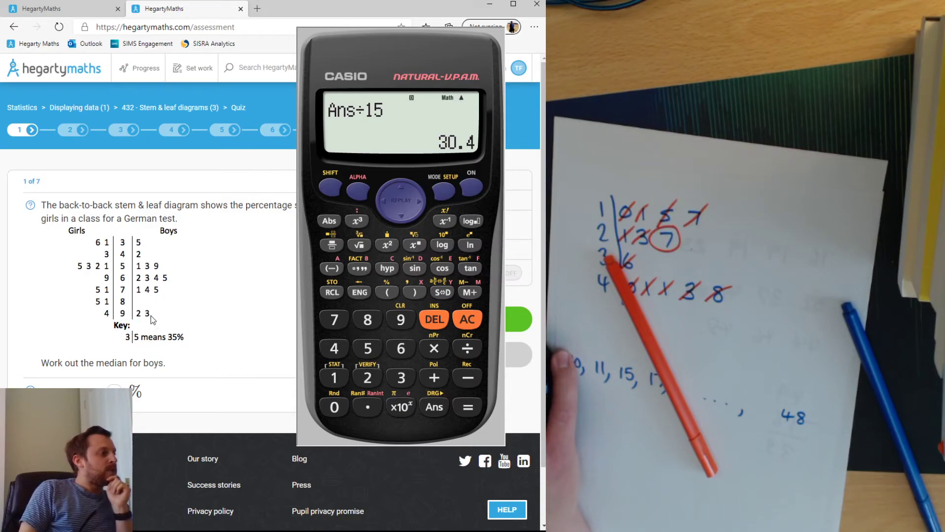
{"action": "mouse_move", "coordinate": [146, 249]}
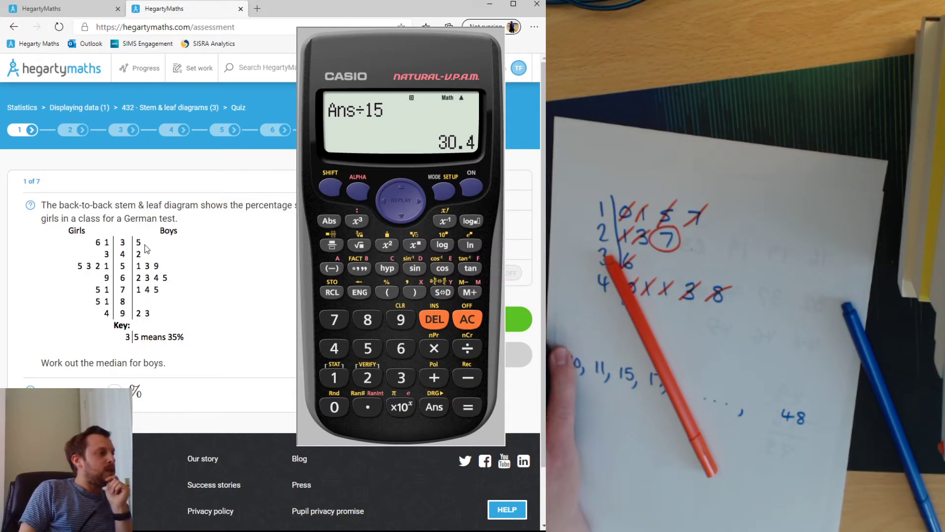
{"action": "mouse_move", "coordinate": [157, 297]}
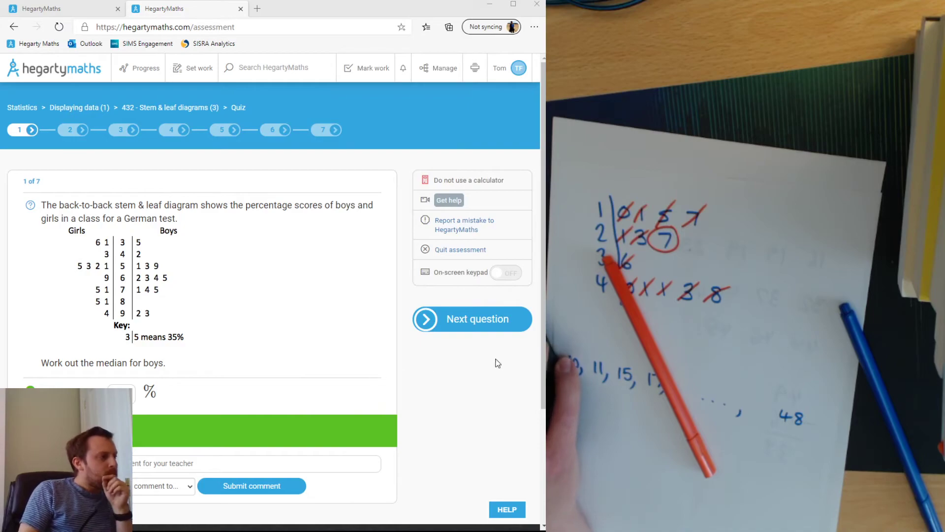
Step: Submit the girls' median for question 2, get it marked correct, and reach question 3 of 7
{"action": "left_click", "coordinate": [471, 319]}
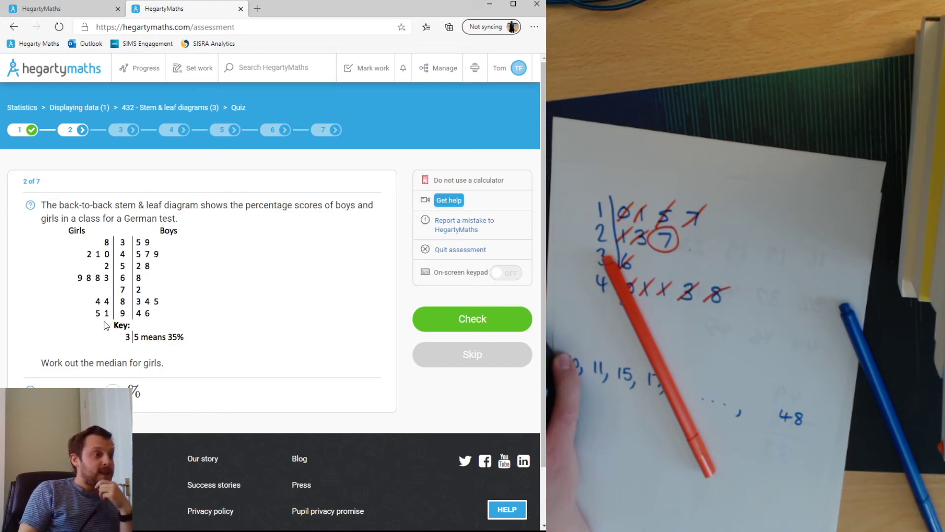
{"action": "mouse_move", "coordinate": [127, 260]}
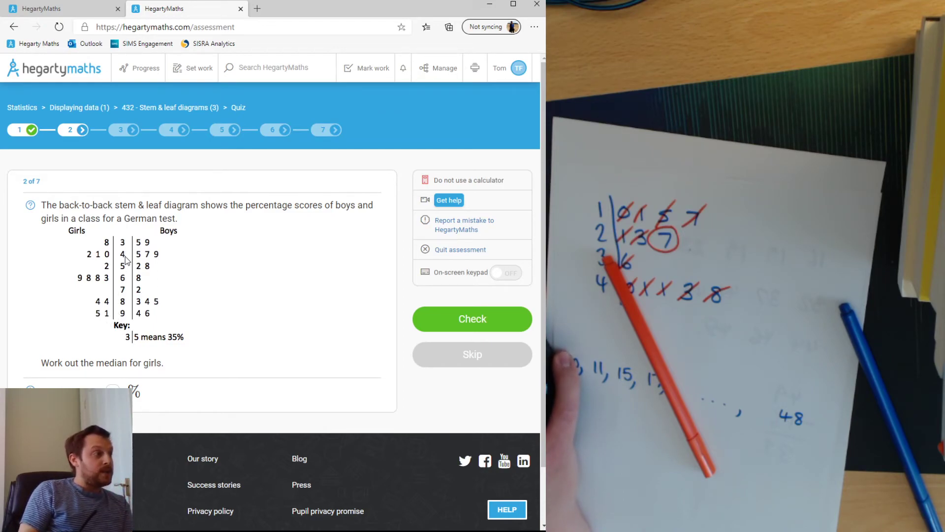
{"action": "mouse_move", "coordinate": [88, 262]}
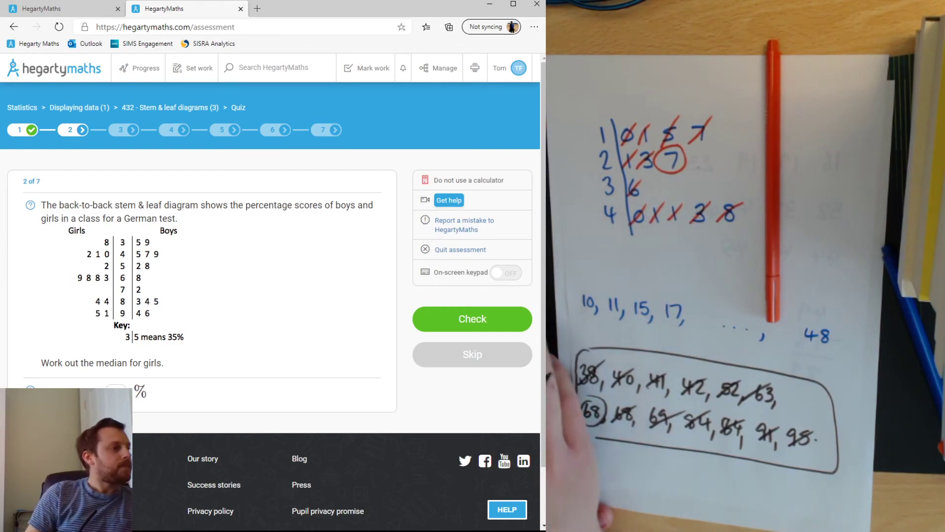
{"action": "left_click", "coordinate": [472, 318]}
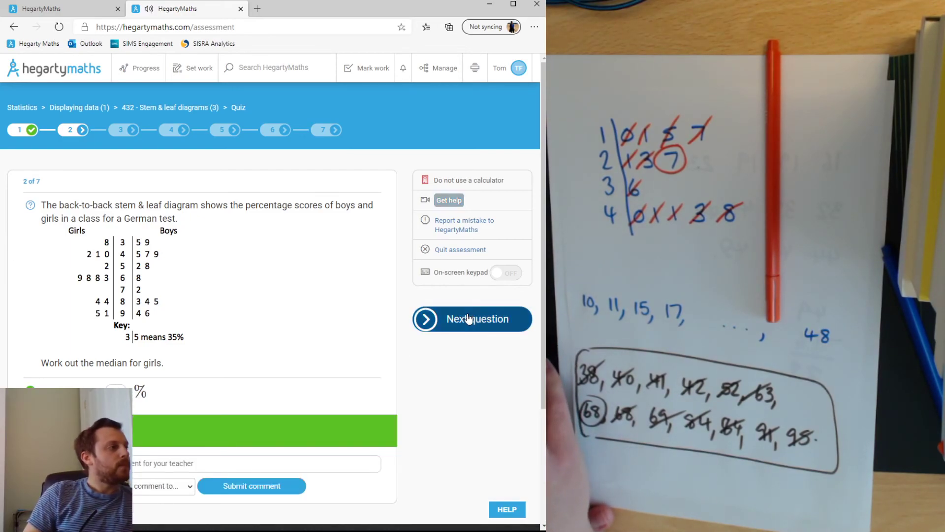
{"action": "left_click", "coordinate": [472, 319]}
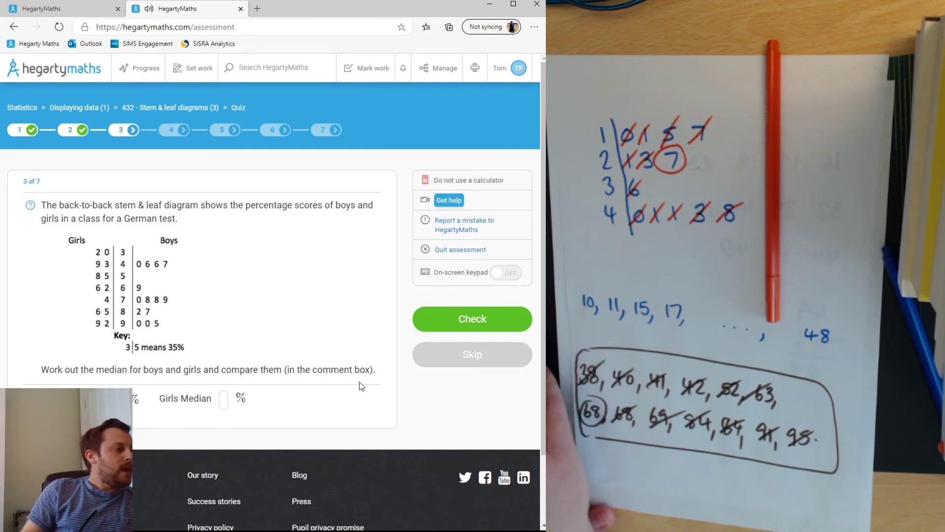
{"action": "scroll", "scroll_direction": "down", "scroll_amount": 3}
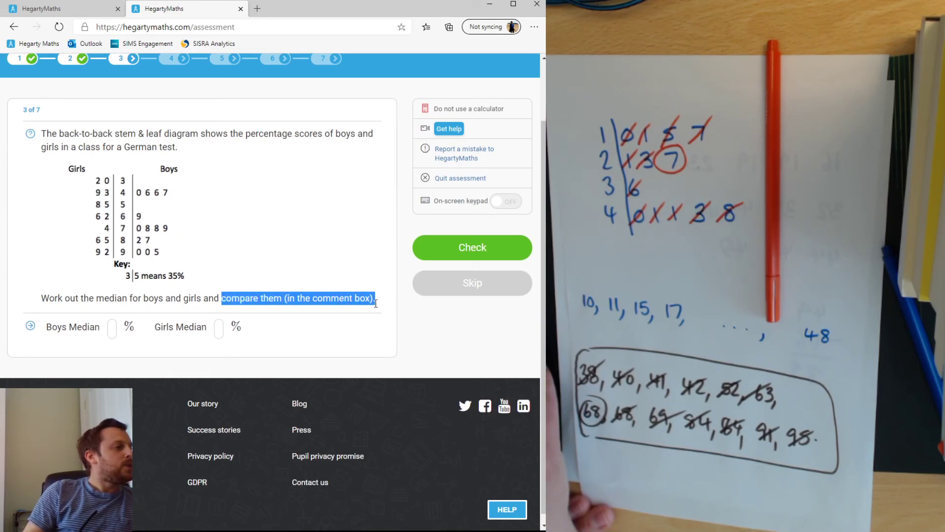
{"action": "left_click", "coordinate": [345, 315]}
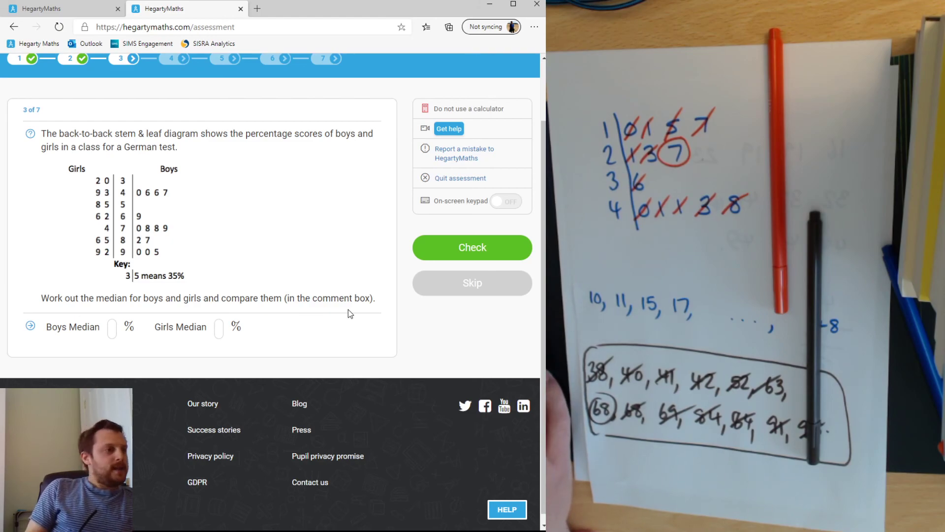
{"action": "mouse_move", "coordinate": [352, 361]}
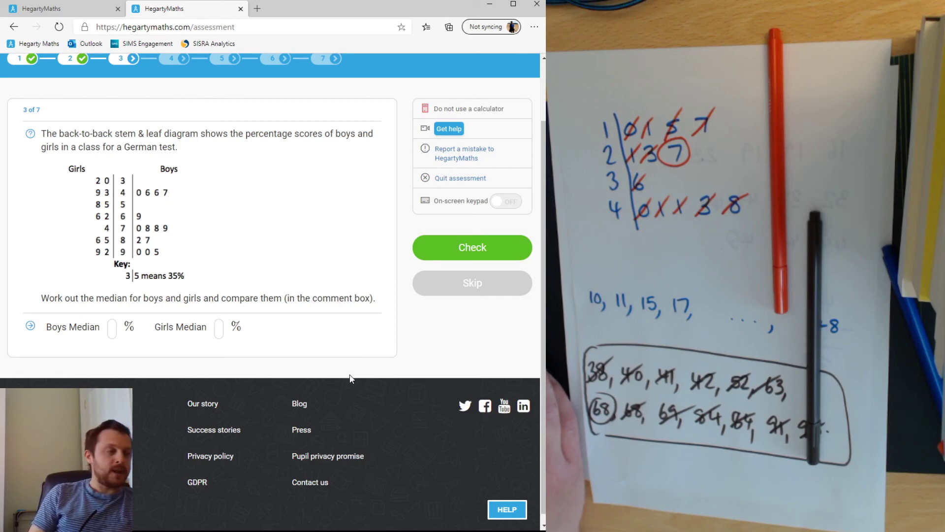
{"action": "mouse_move", "coordinate": [342, 401]}
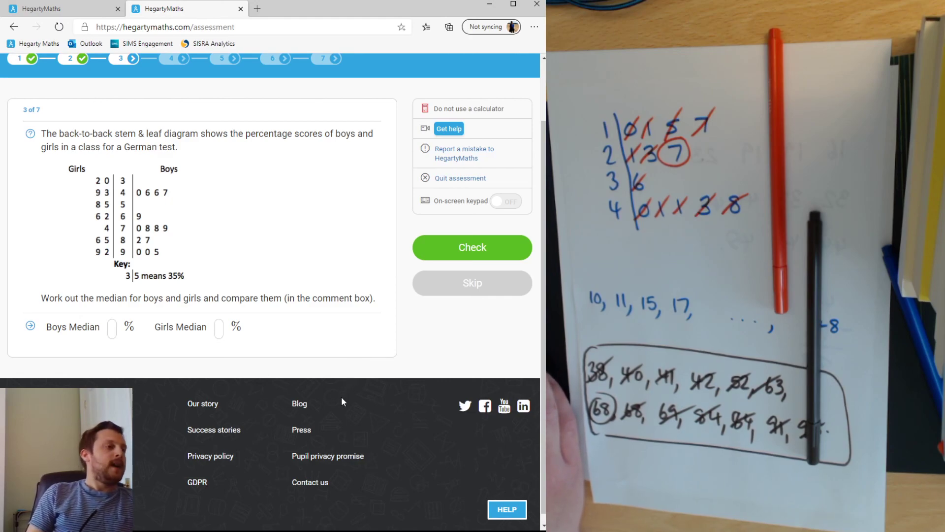
{"action": "mouse_move", "coordinate": [345, 395]}
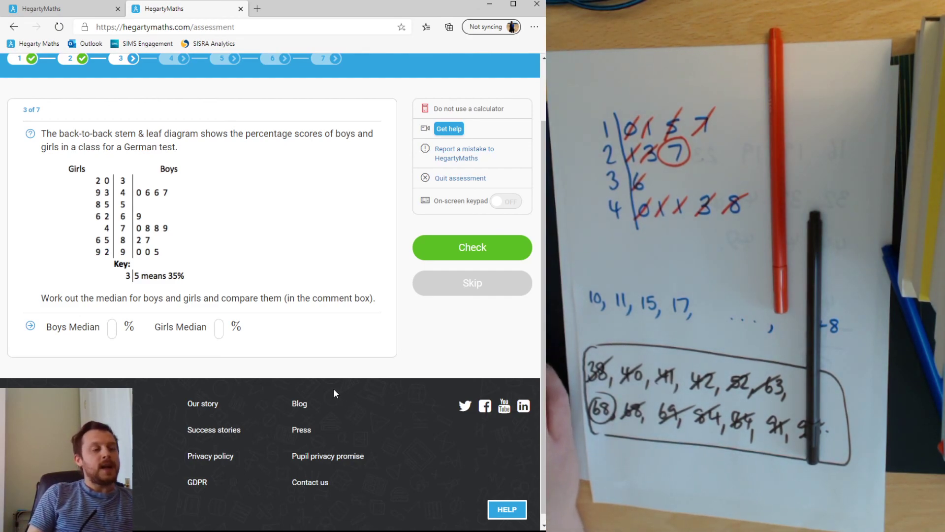
{"action": "mouse_move", "coordinate": [405, 353]}
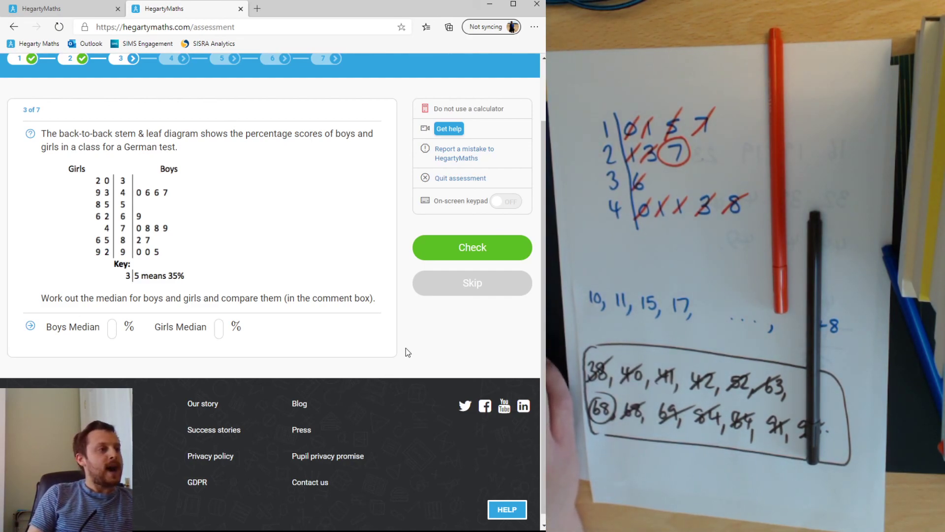